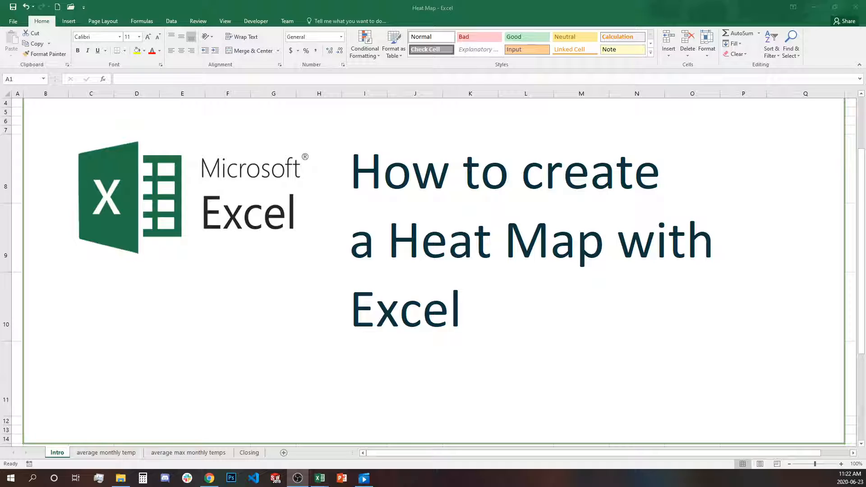
# Switch to the 'average monthly temp' sheet with yearly temperatures from 1940.
pyautogui.click(106, 452)
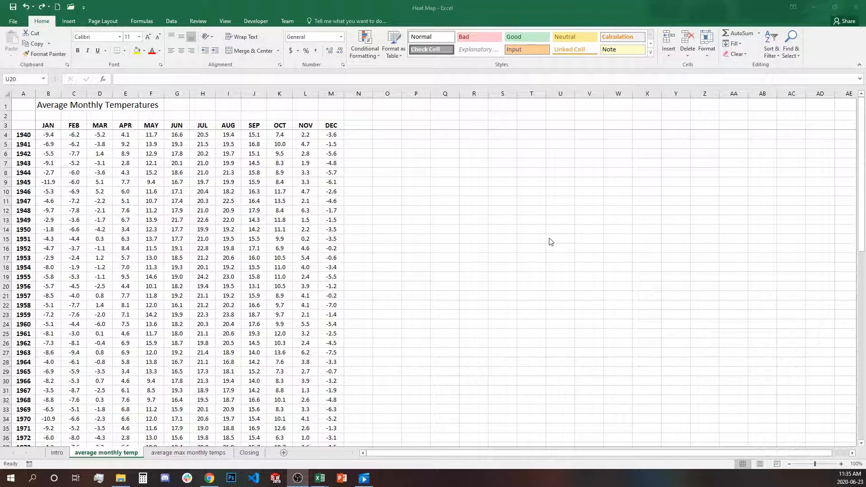
pyautogui.moveTo(550, 234)
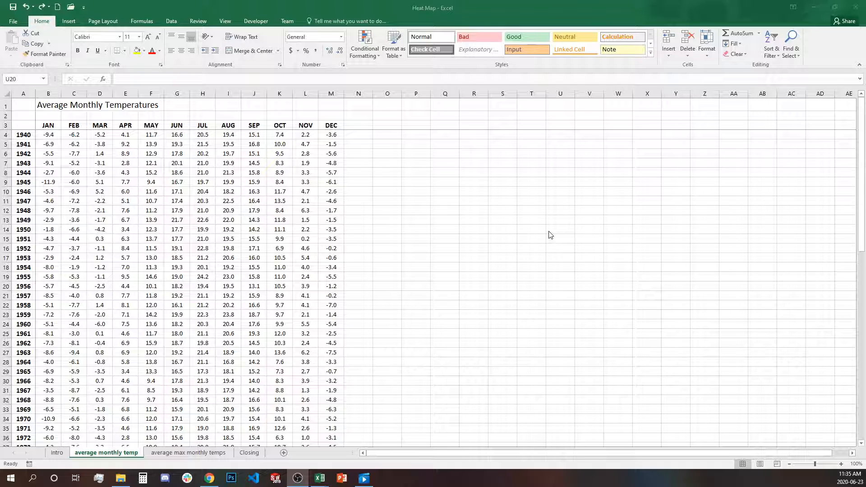
pyautogui.click(559, 286)
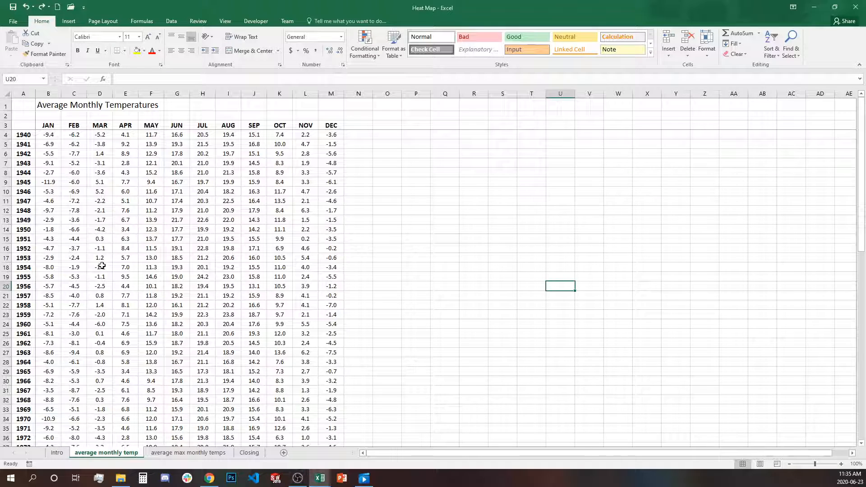
pyautogui.scroll(-3)
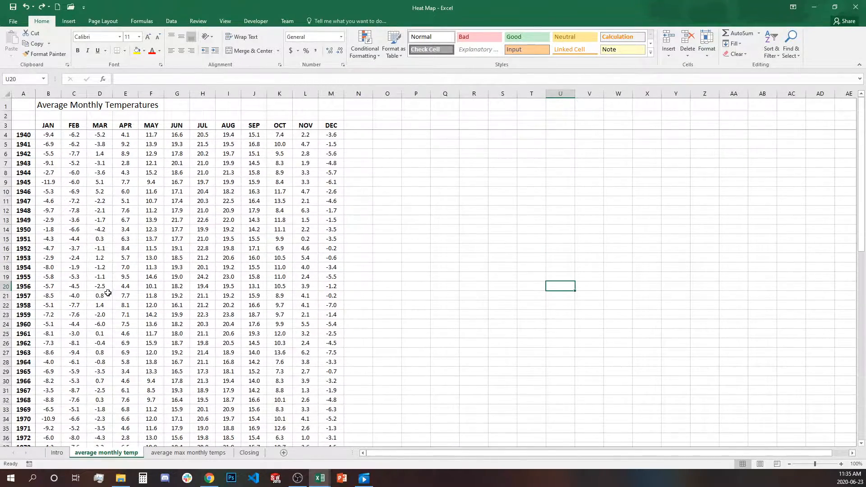
pyautogui.click(48, 135)
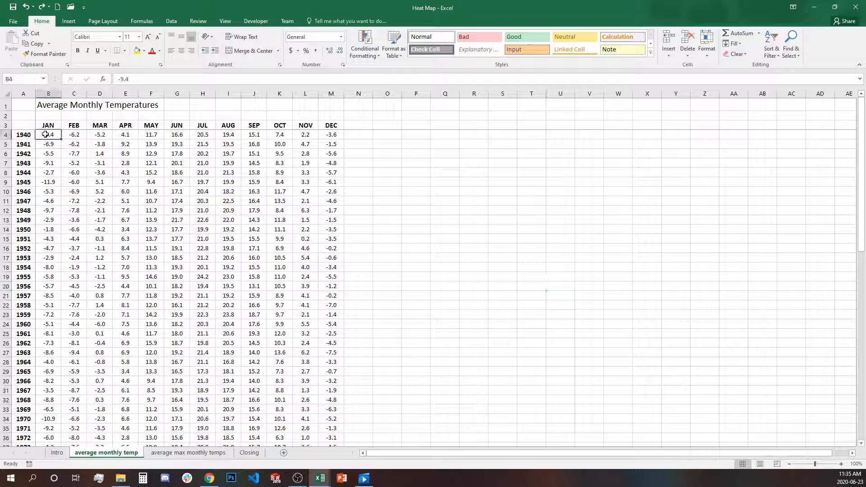
pyautogui.moveTo(48, 134); pyautogui.dragTo(330, 229)
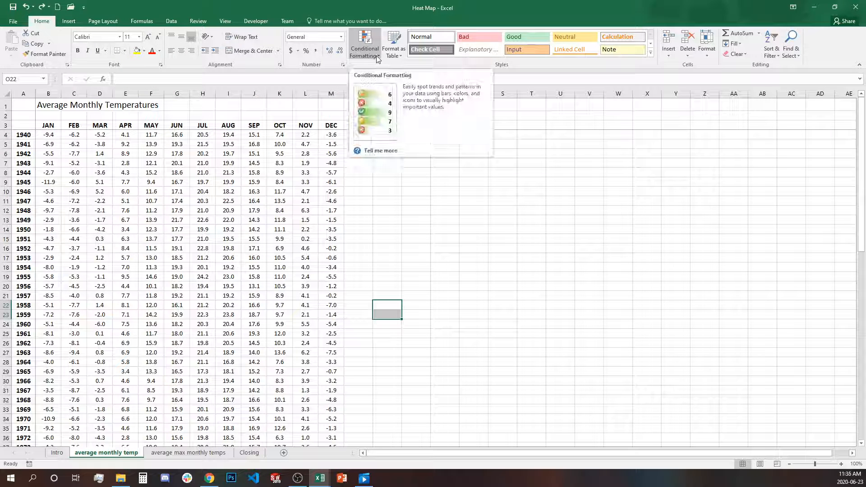
pyautogui.click(364, 44)
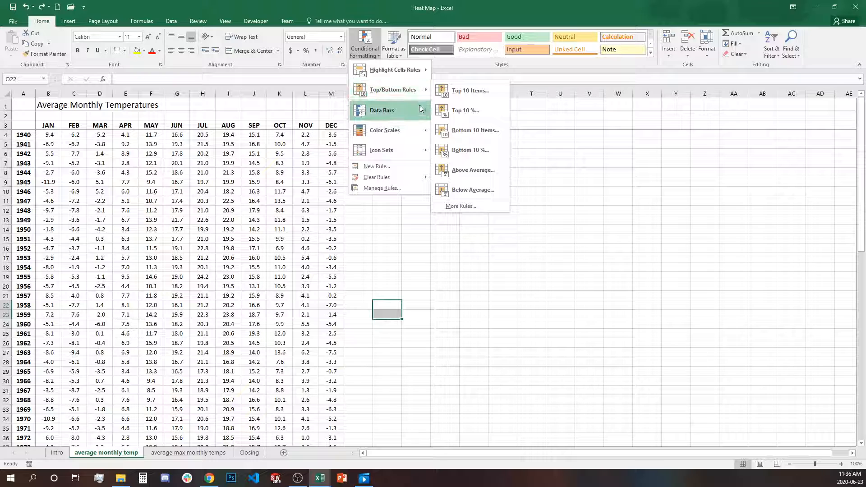
pyautogui.moveTo(385, 130)
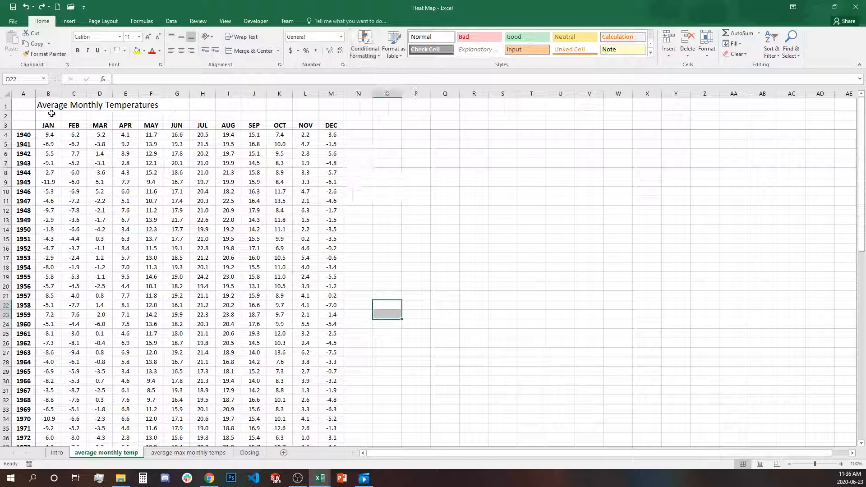
# Select the 1940–2012 values B4:M76 and start a new conditional formatting rule.
pyautogui.click(48, 135)
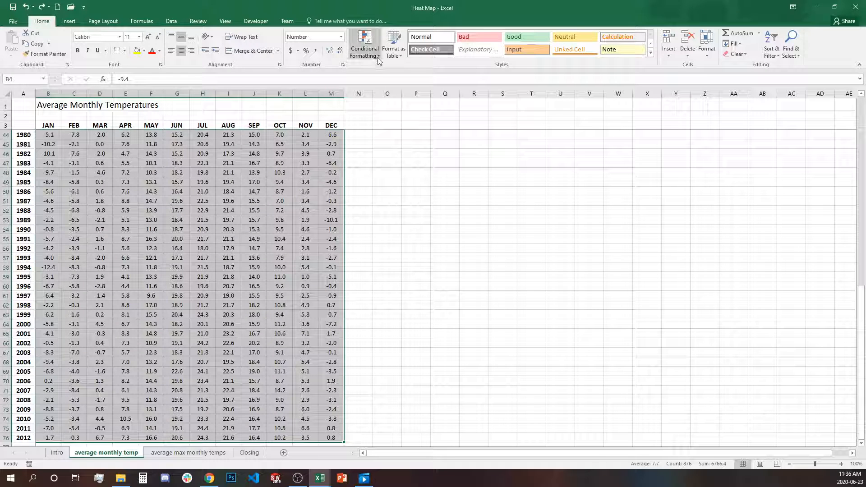
pyautogui.click(364, 44)
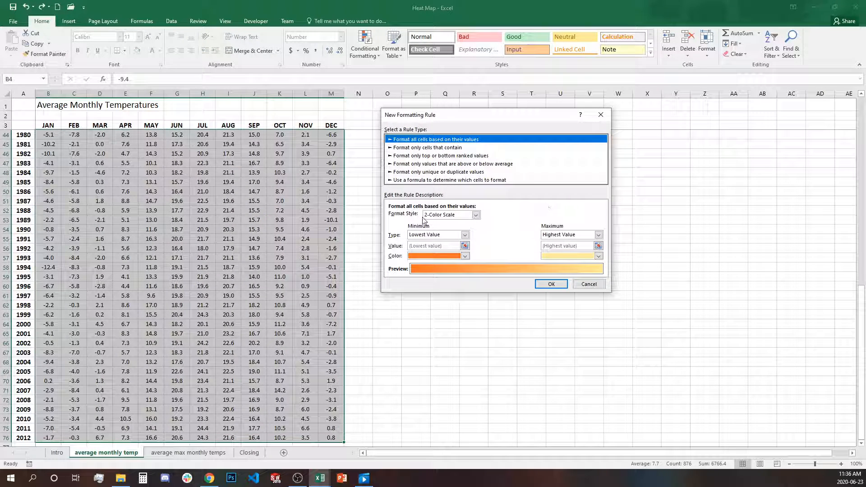
# Apply a 3-color scale rule with a blue minimum and an orange maximum.
pyautogui.click(474, 215)
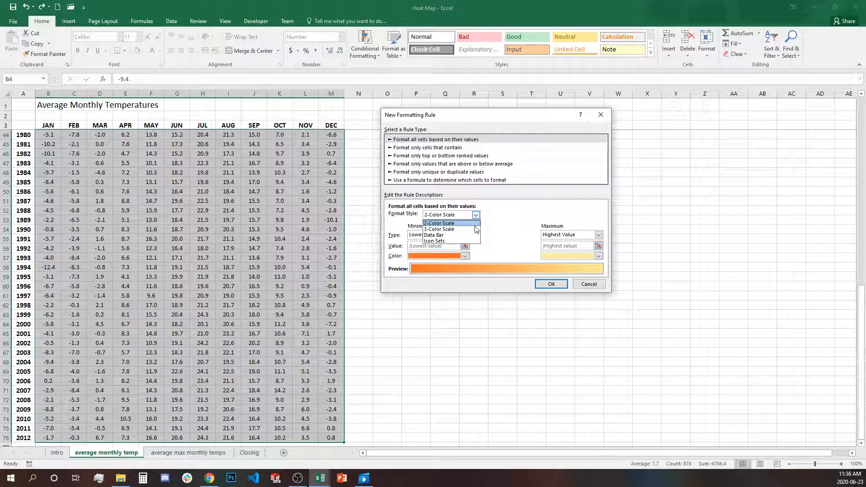
pyautogui.click(439, 229)
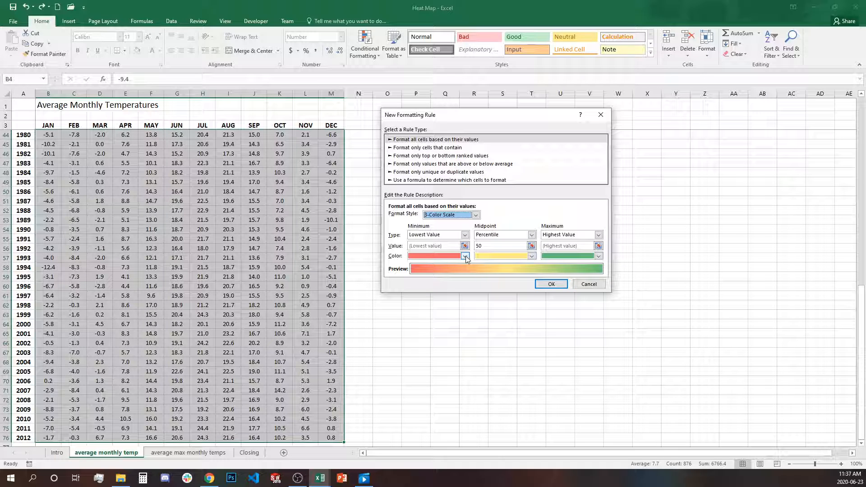
pyautogui.click(465, 255)
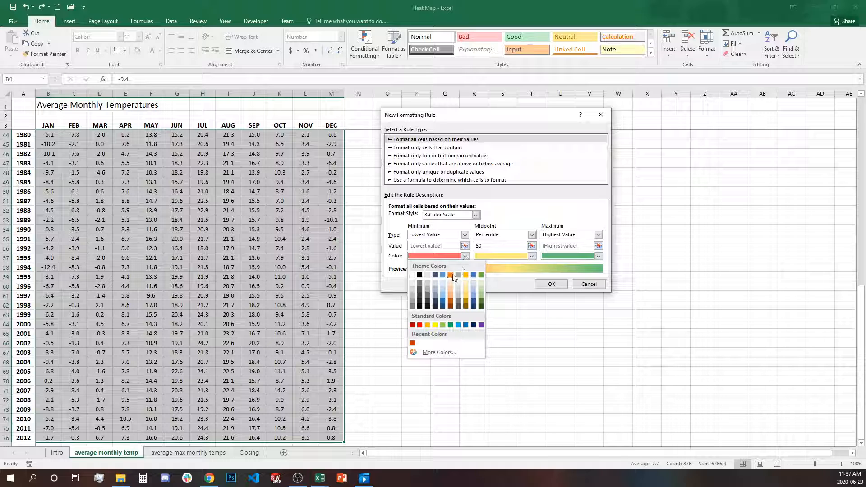
pyautogui.moveTo(442, 275)
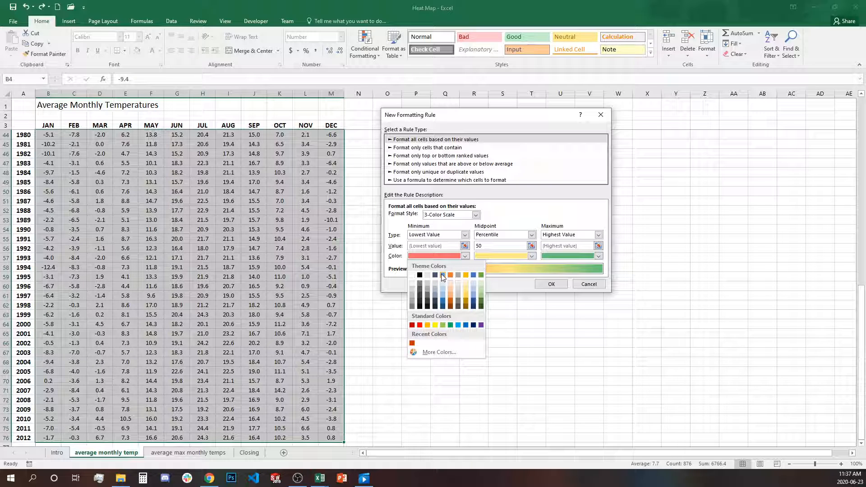
pyautogui.click(434, 275)
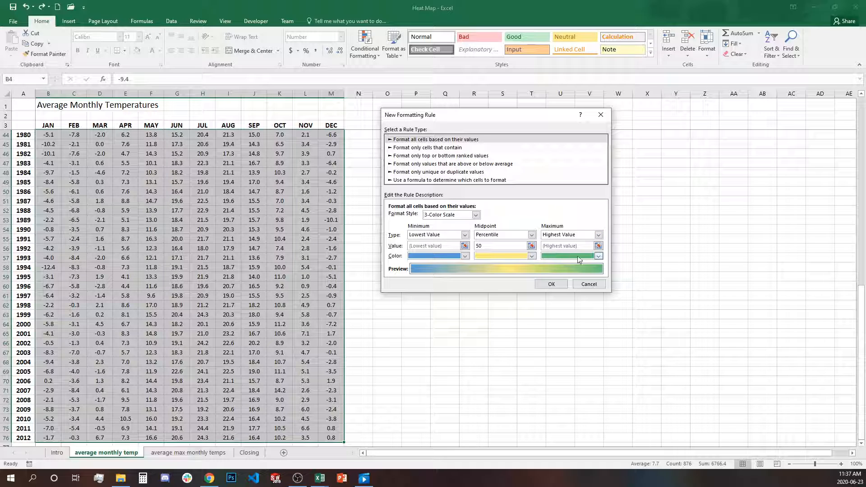
pyautogui.moveTo(602, 261)
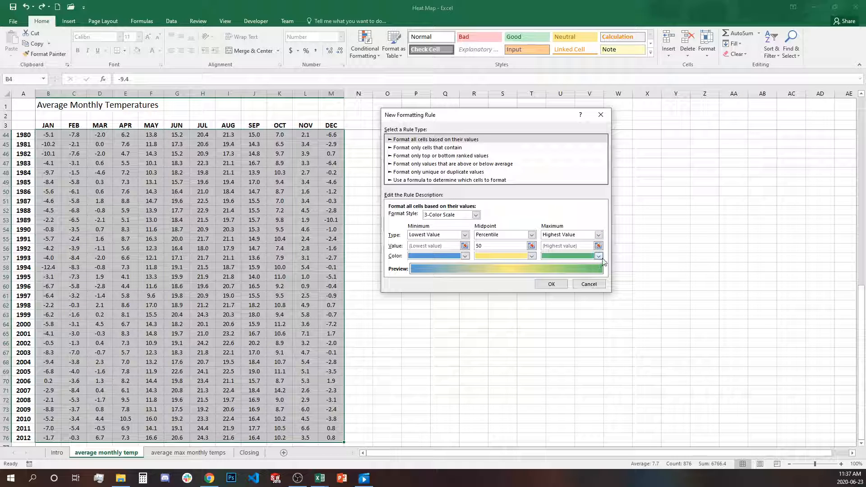
pyautogui.click(599, 256)
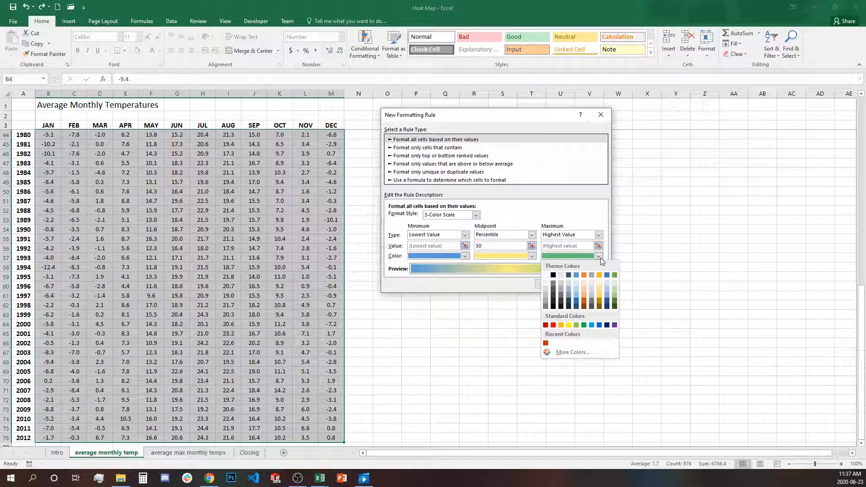
pyautogui.moveTo(593, 280)
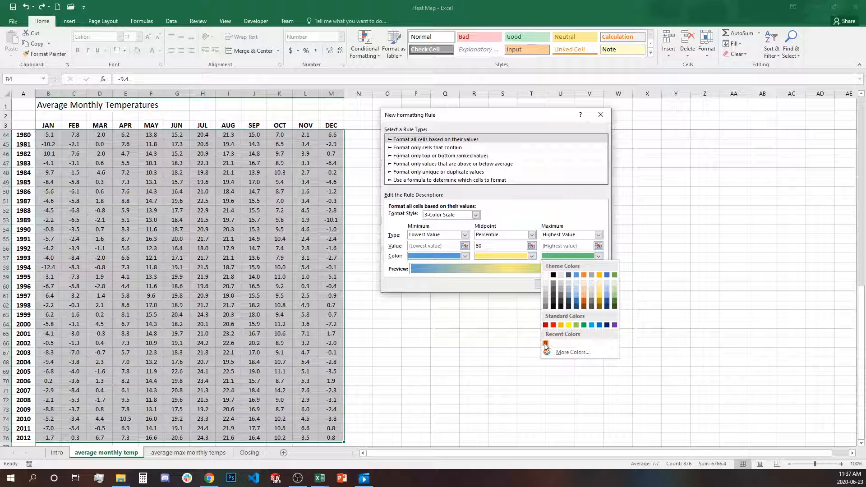
pyautogui.click(552, 325)
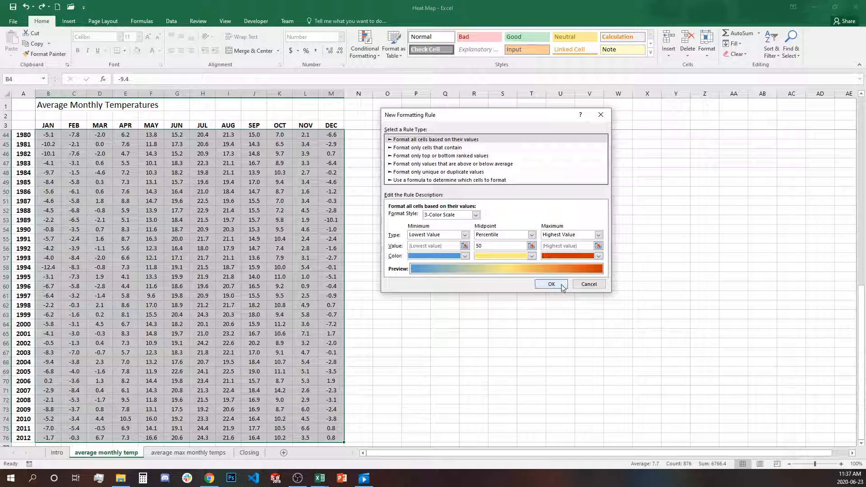
pyautogui.click(550, 284)
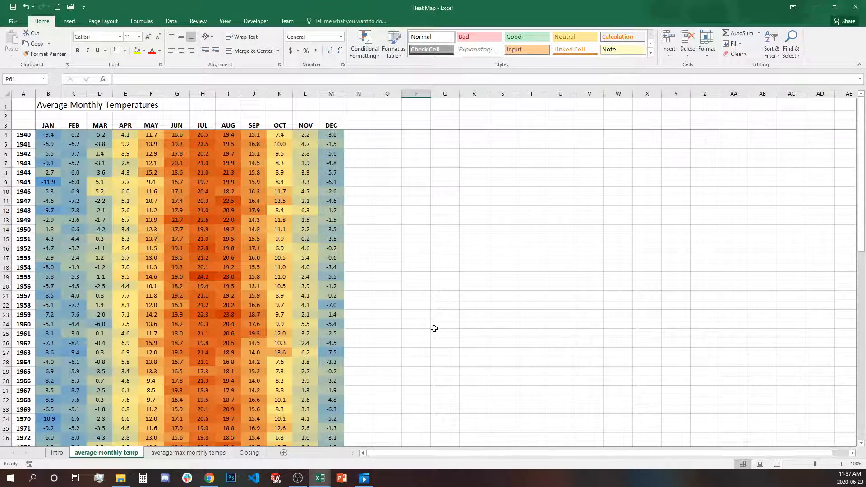
# Inspect values like -12.4 and the July and June cells, then copy the table.
pyautogui.scroll(-3)
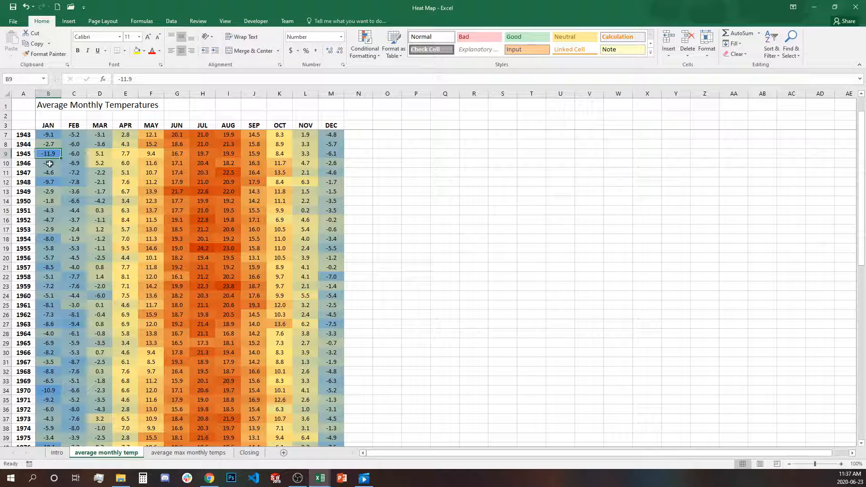
pyautogui.scroll(-3)
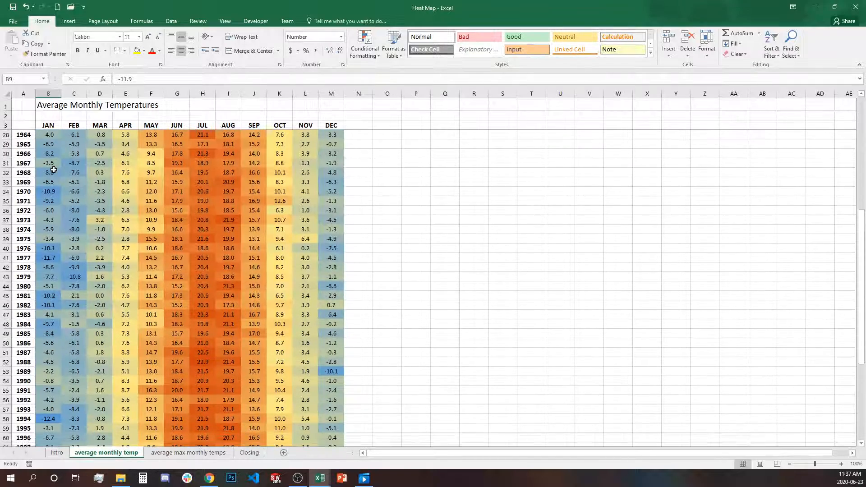
pyautogui.scroll(-3)
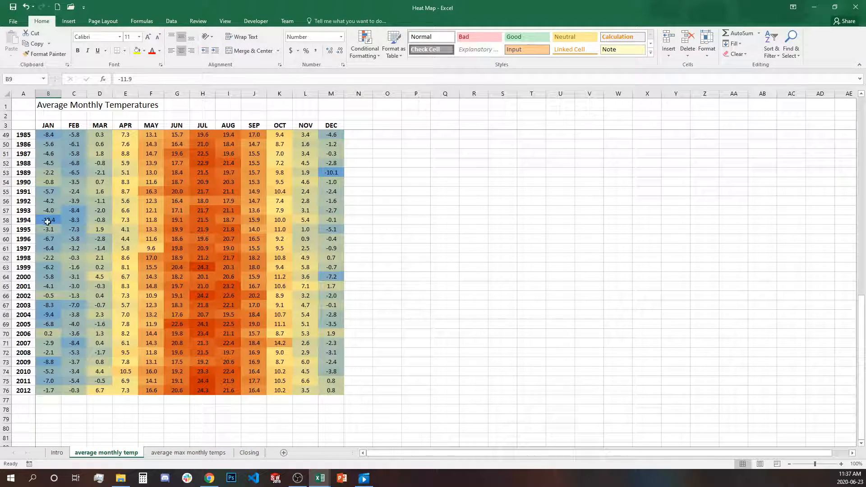
pyautogui.write('-12.4')
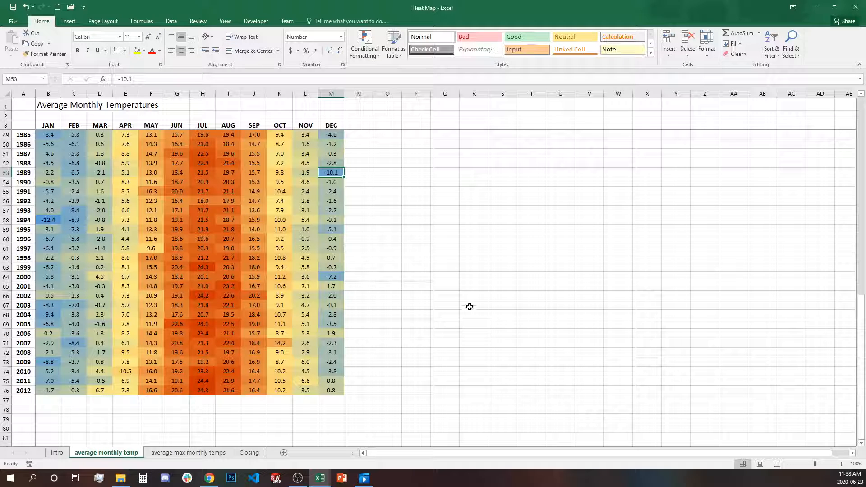
pyautogui.moveTo(396, 274)
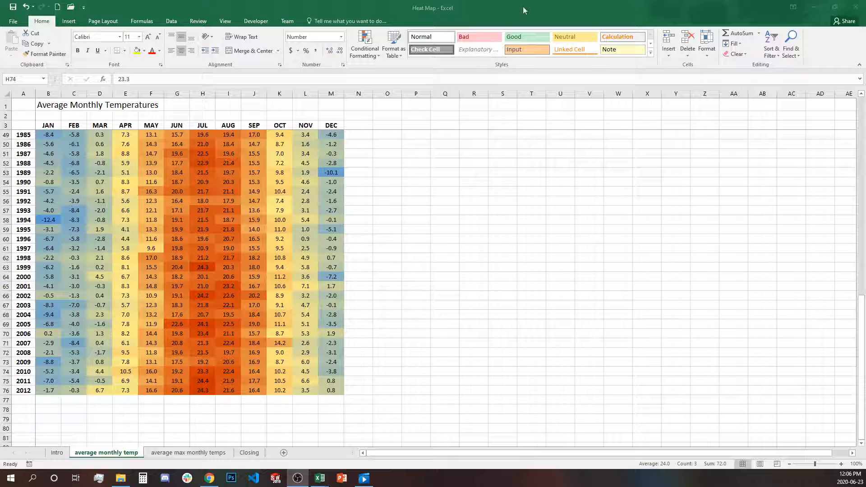
pyautogui.moveTo(210, 257)
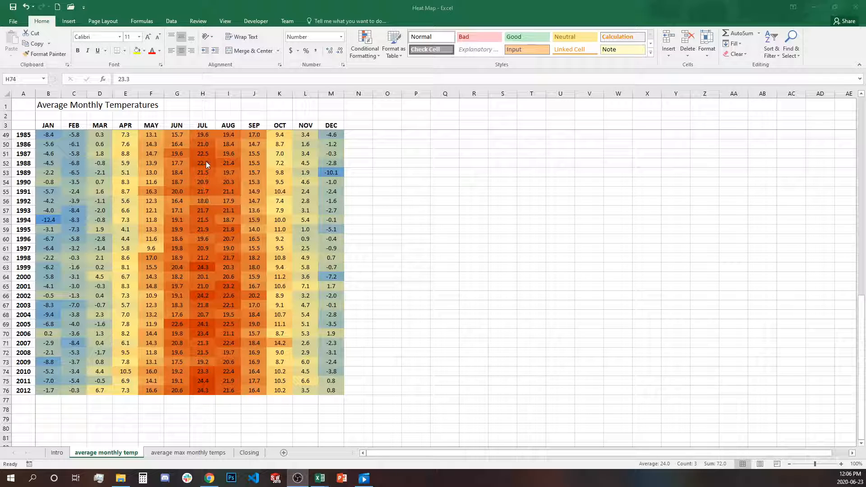
pyautogui.click(202, 153)
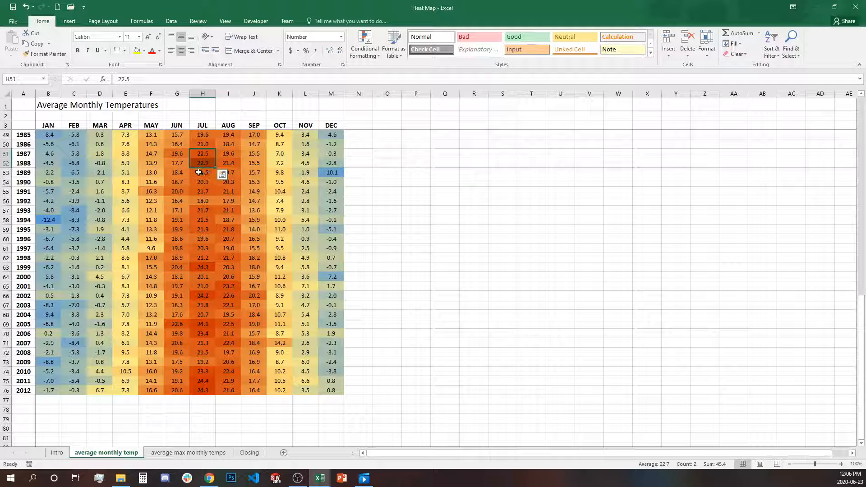
pyautogui.click(202, 172)
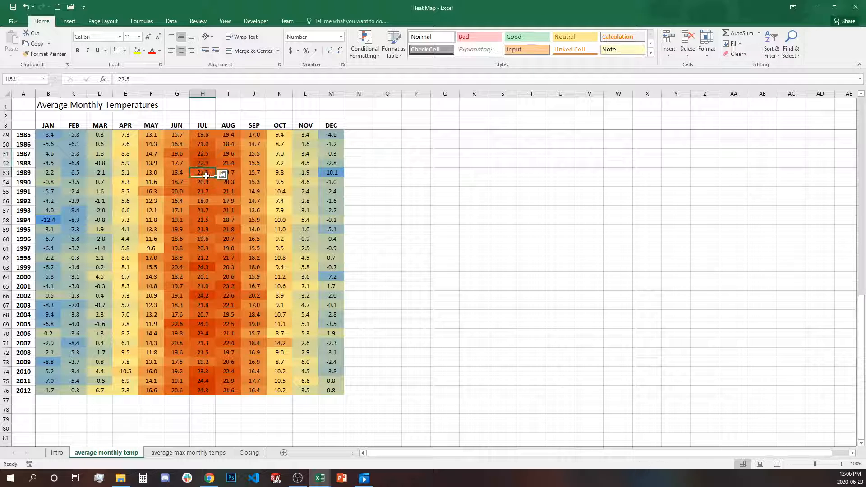
pyautogui.moveTo(202, 172); pyautogui.dragTo(202, 182)
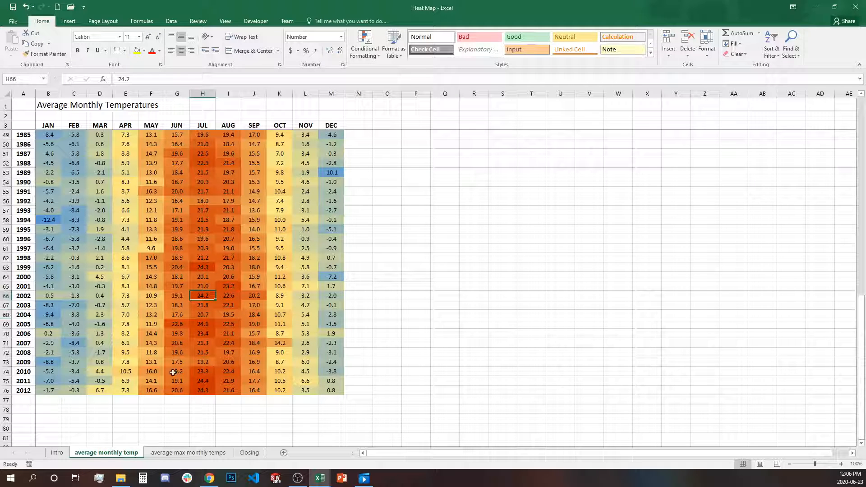
pyautogui.click(176, 325)
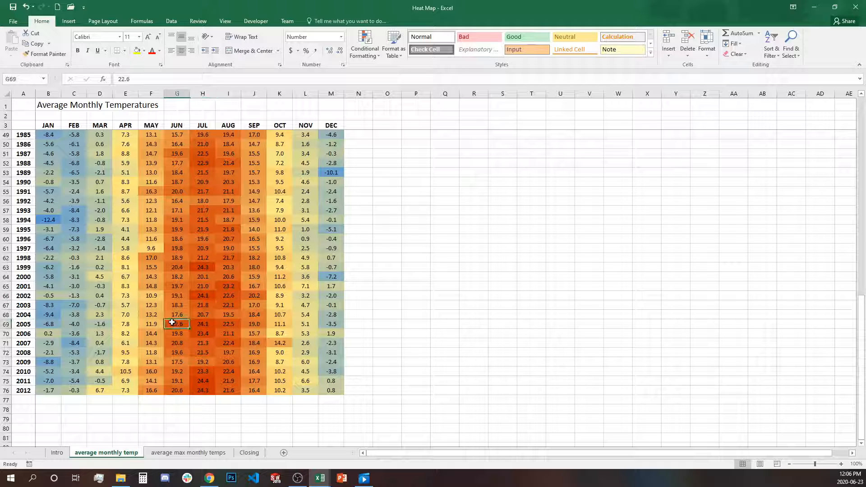
pyautogui.moveTo(177, 324); pyautogui.dragTo(228, 324)
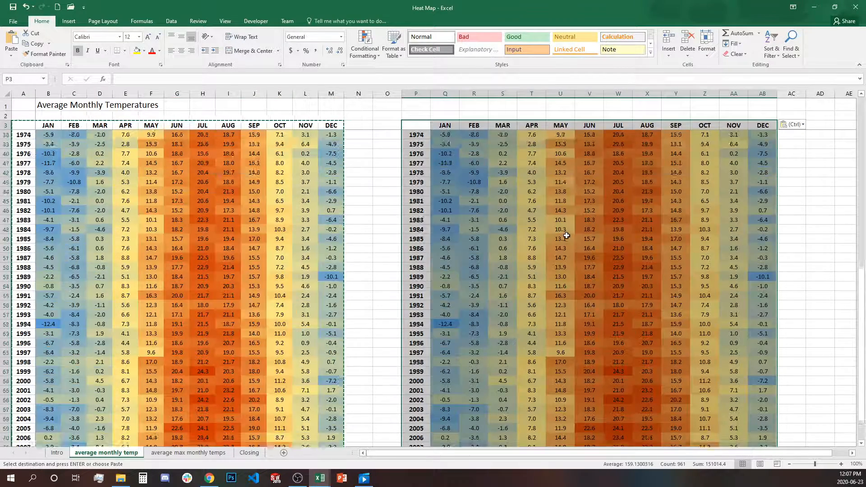
# Paste the heat-mapped table from column P and select its values through 2012.
pyautogui.scroll(3)
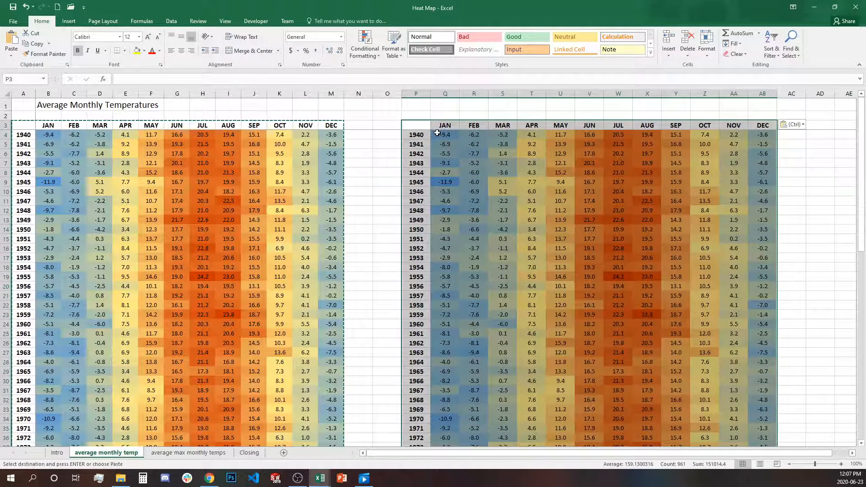
pyautogui.click(445, 135)
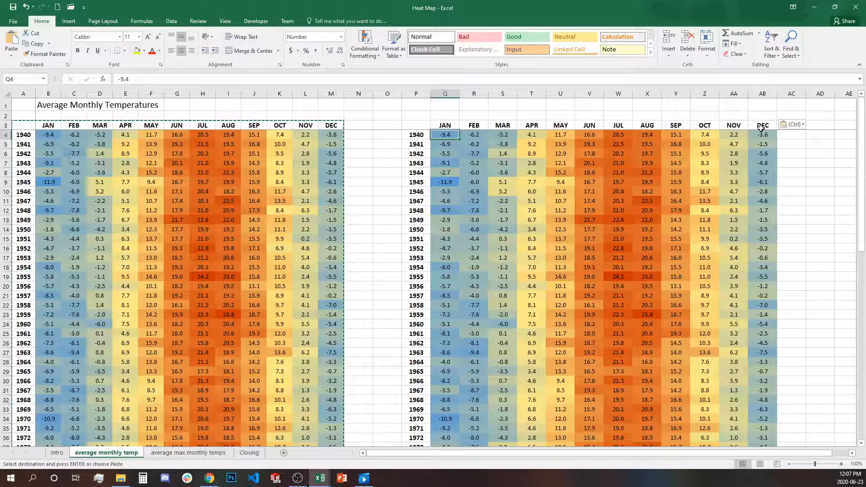
pyautogui.scroll(-3)
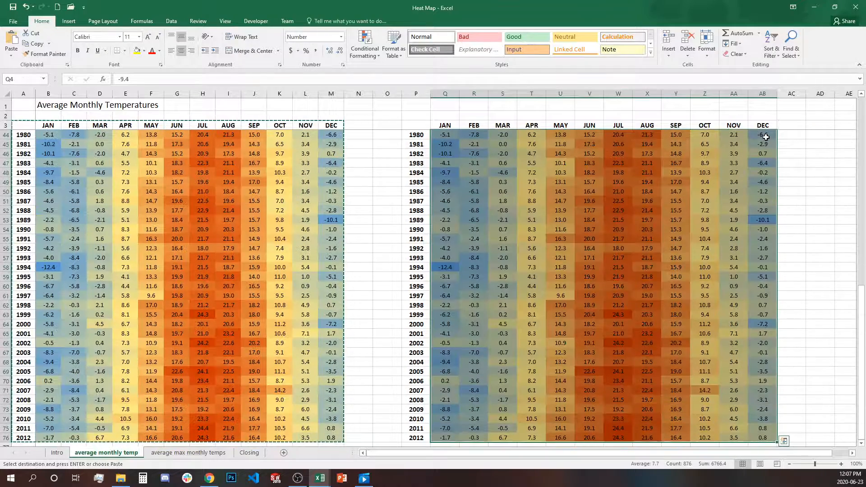
pyautogui.scroll(-3)
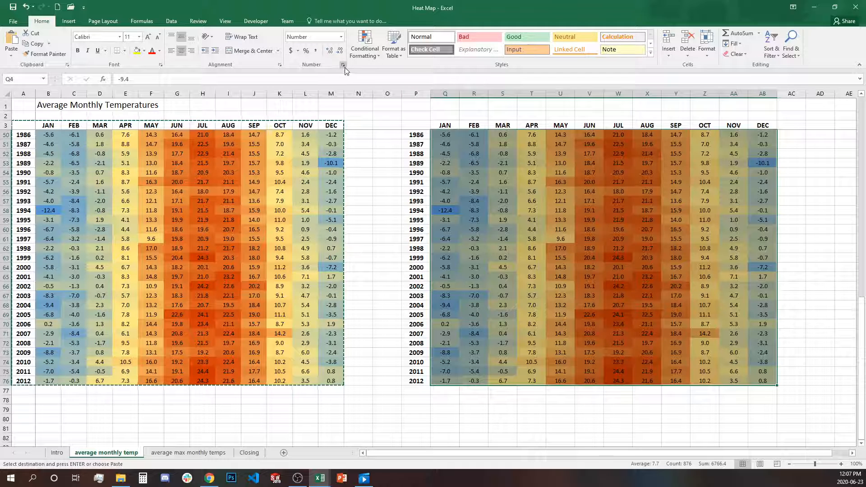
# Give the copied values the custom number format ;;; so only colours show.
pyautogui.click(343, 65)
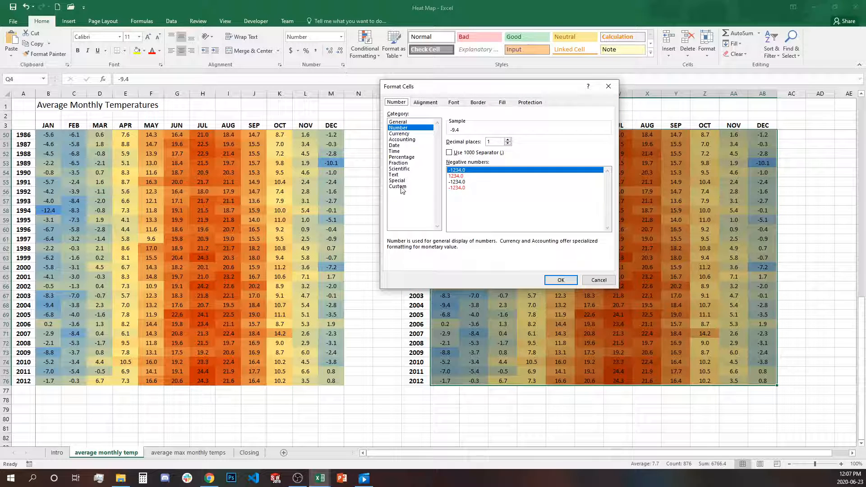
pyautogui.click(398, 186)
pyautogui.write(';;;')
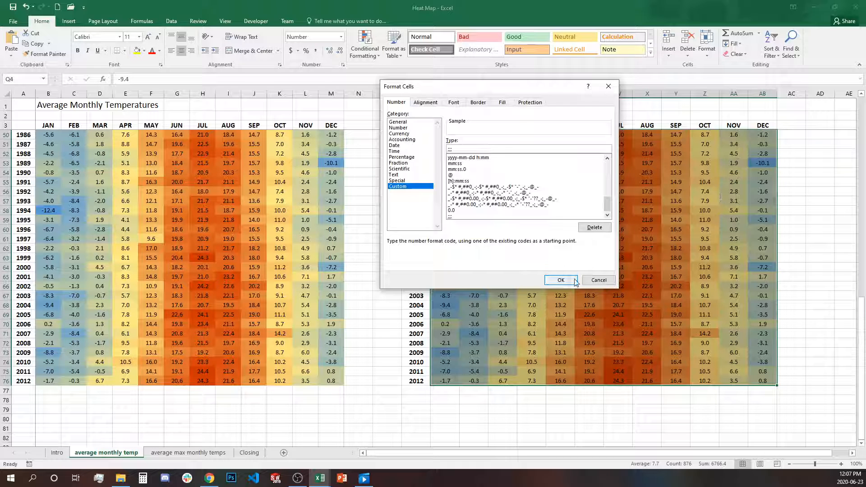
pyautogui.click(561, 280)
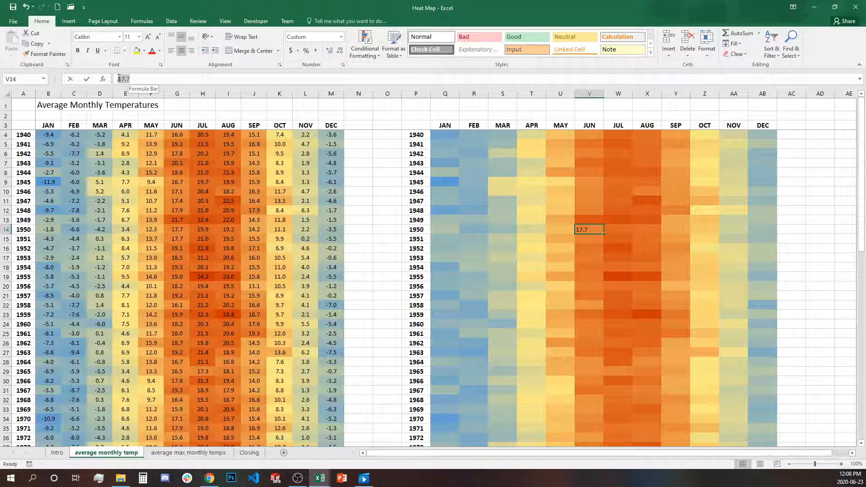
# Scroll through the colour-only copy and numbered table, then open 'average max monthly temps'.
pyautogui.click(559, 249)
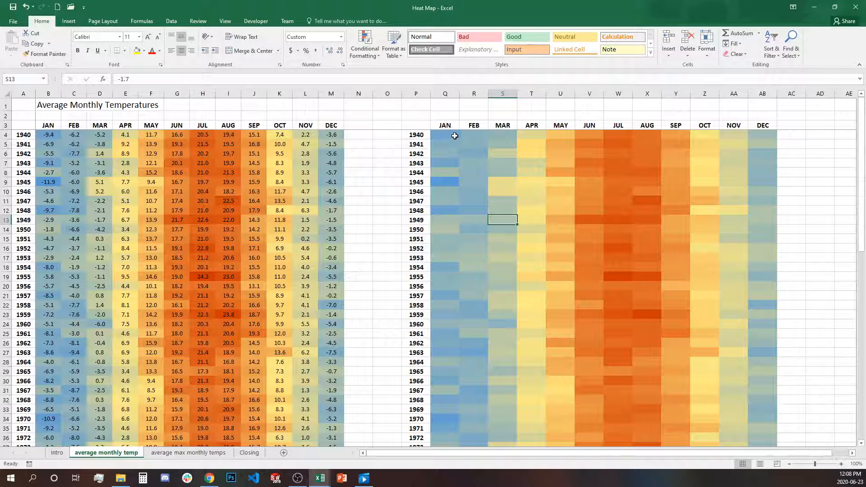
pyautogui.scroll(-3)
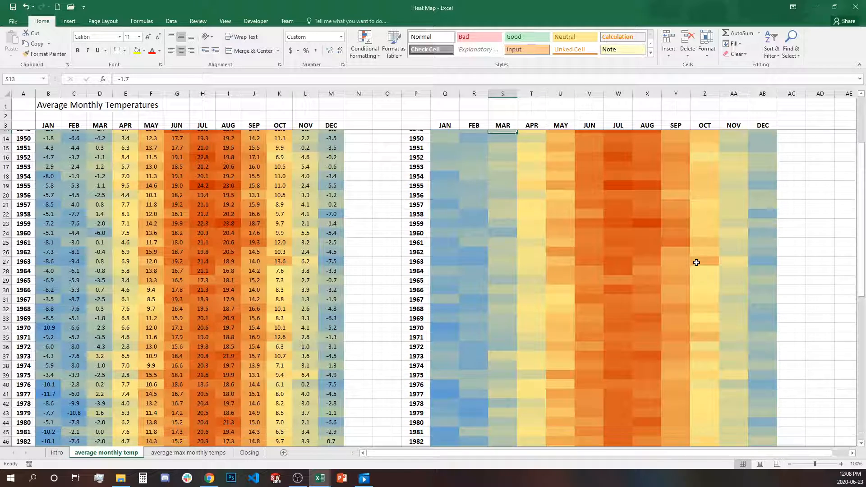
pyautogui.scroll(-3)
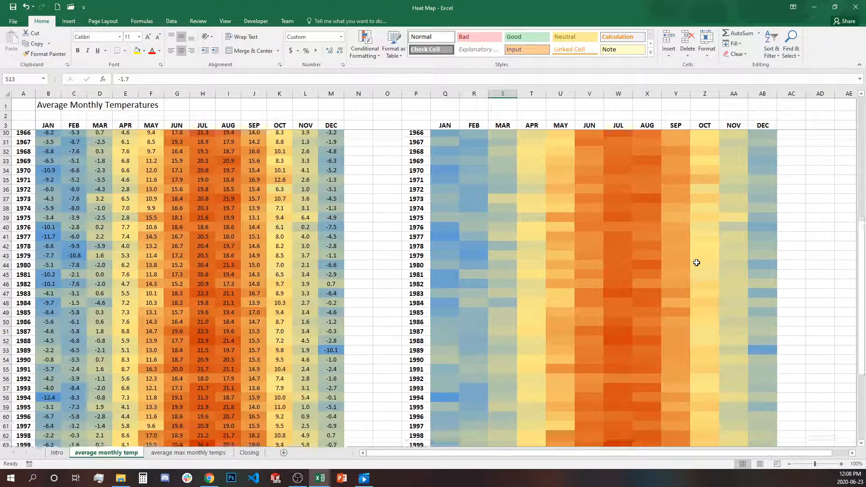
pyautogui.scroll(-3)
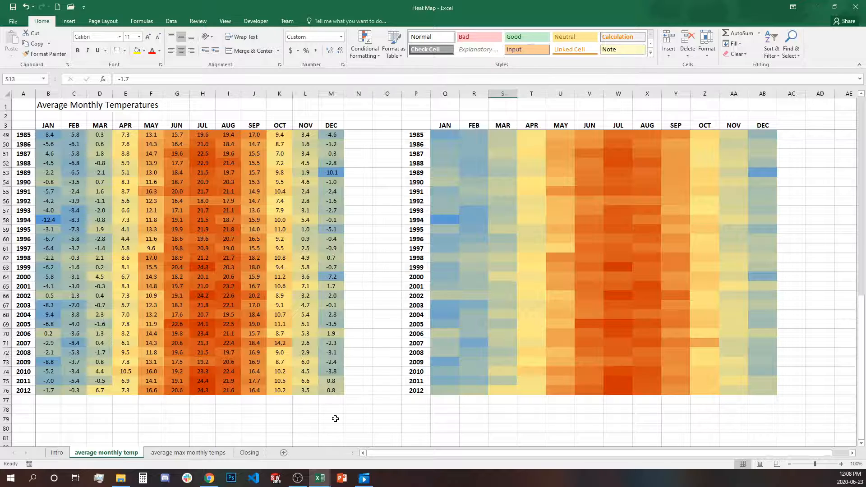
pyautogui.click(187, 452)
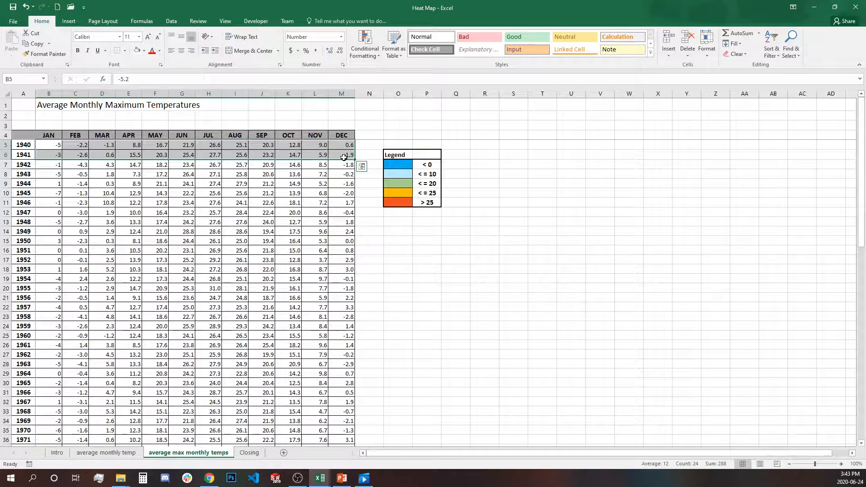
# Select the maximum-temperature values from B5 to the last 2012 cell in column M.
pyautogui.scroll(-3)
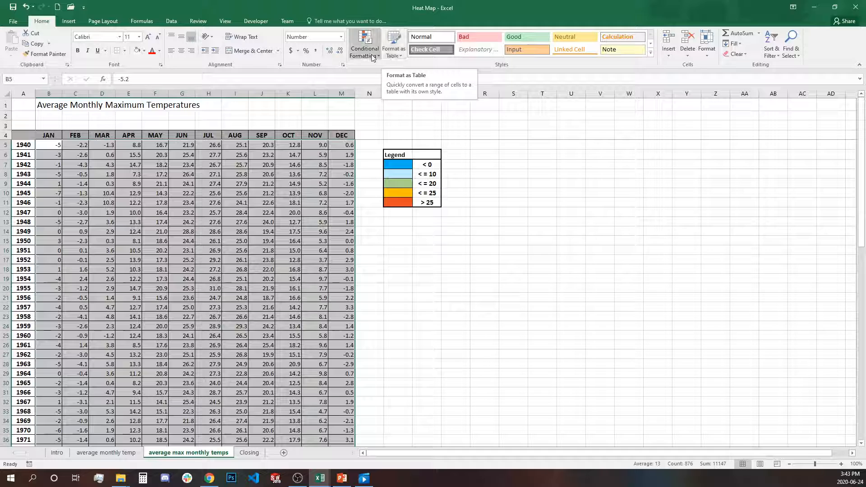
# Add a Less Than 0 highlight rule with a bright blue custom fill.
pyautogui.click(364, 44)
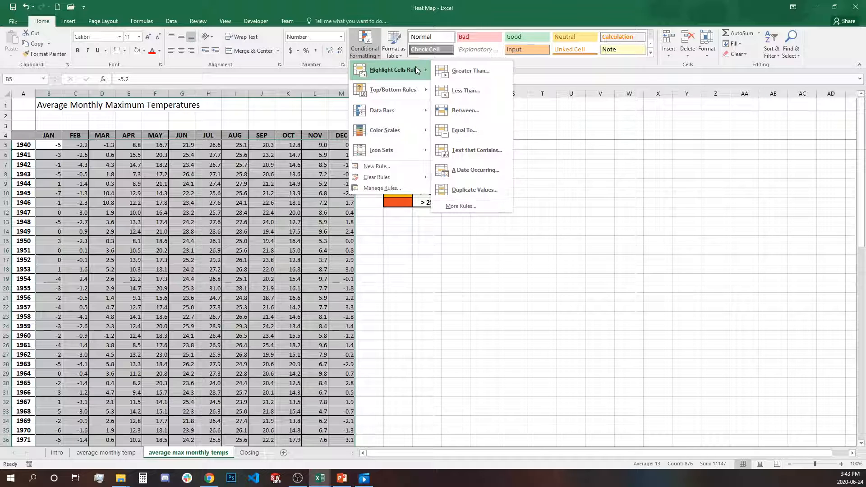
pyautogui.click(465, 91)
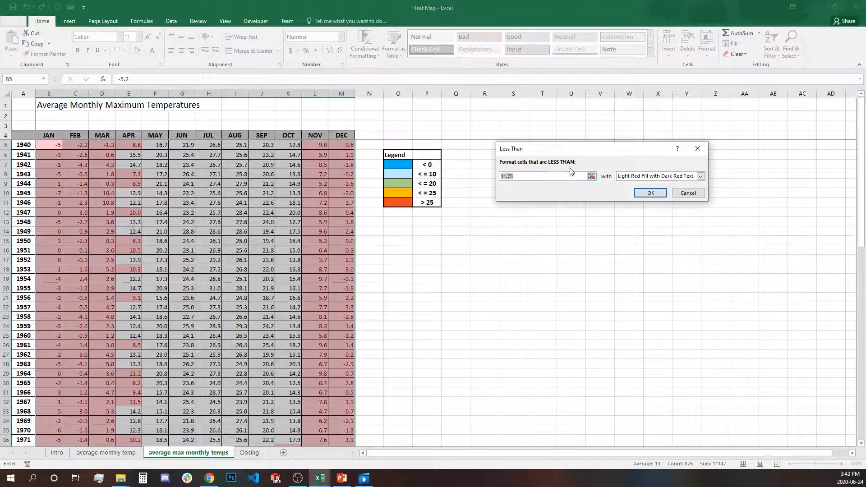
pyautogui.write('0')
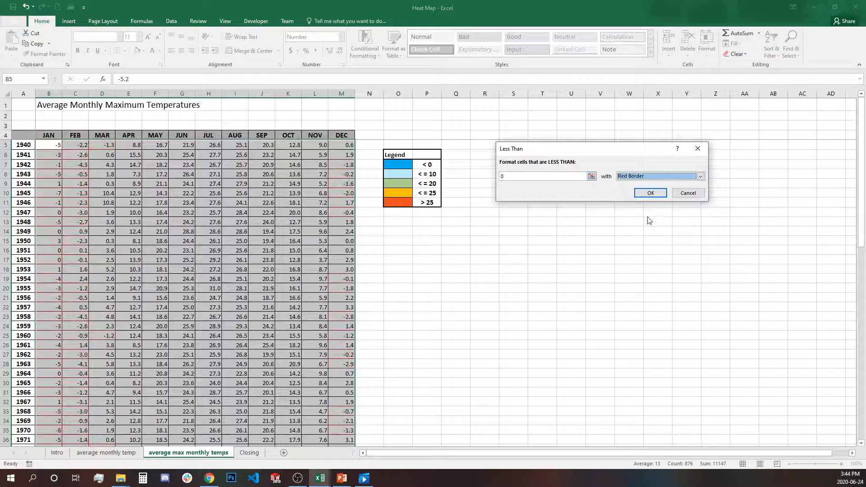
pyautogui.click(700, 176)
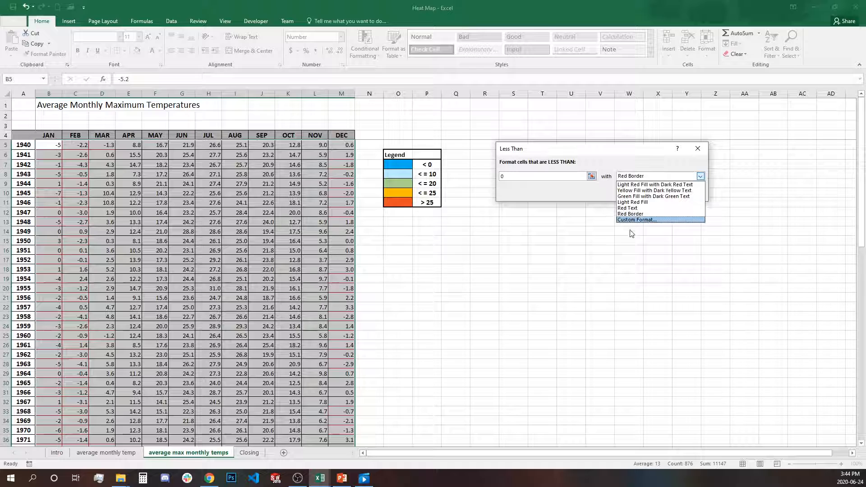
pyautogui.click(637, 219)
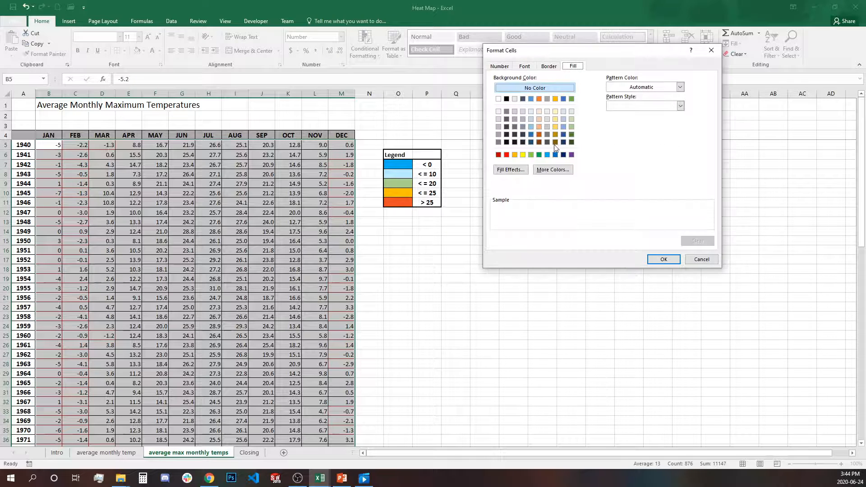
pyautogui.click(546, 154)
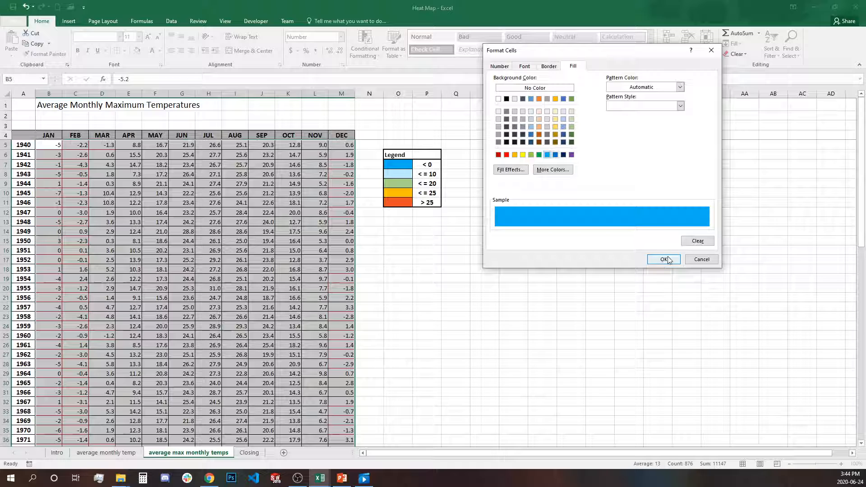
pyautogui.click(664, 260)
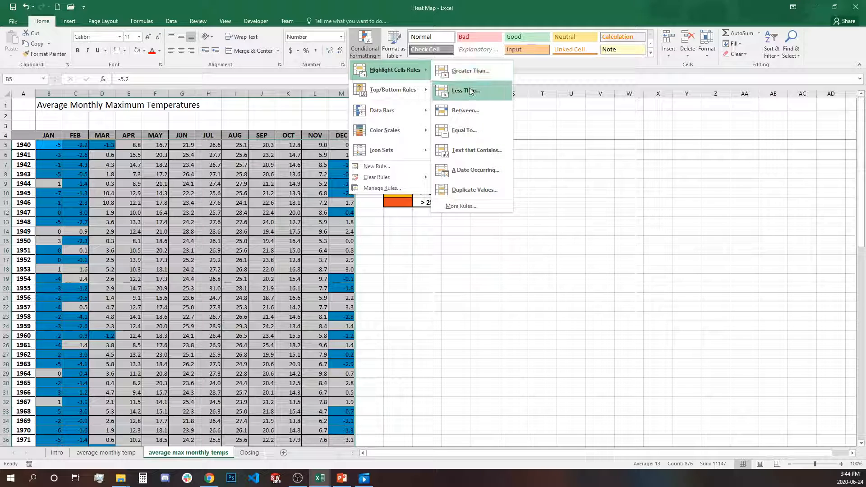
# Add a Less Than 10 highlight rule with a light blue custom fill.
pyautogui.click(465, 90)
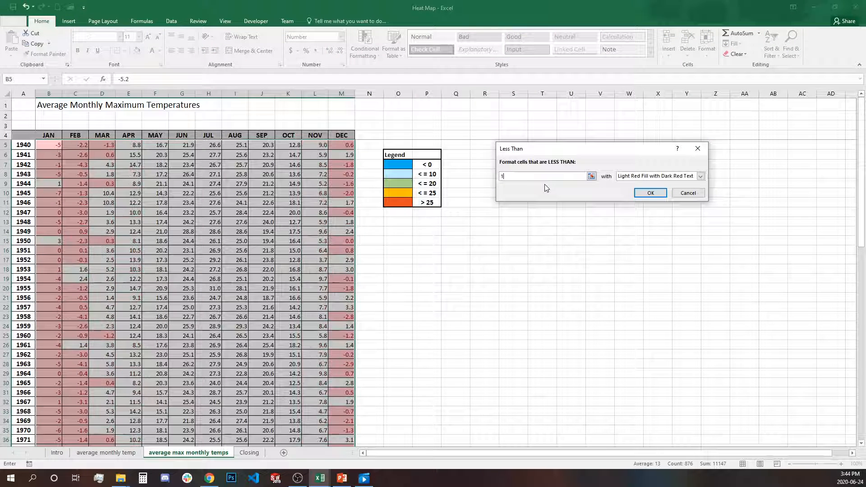
pyautogui.write('0')
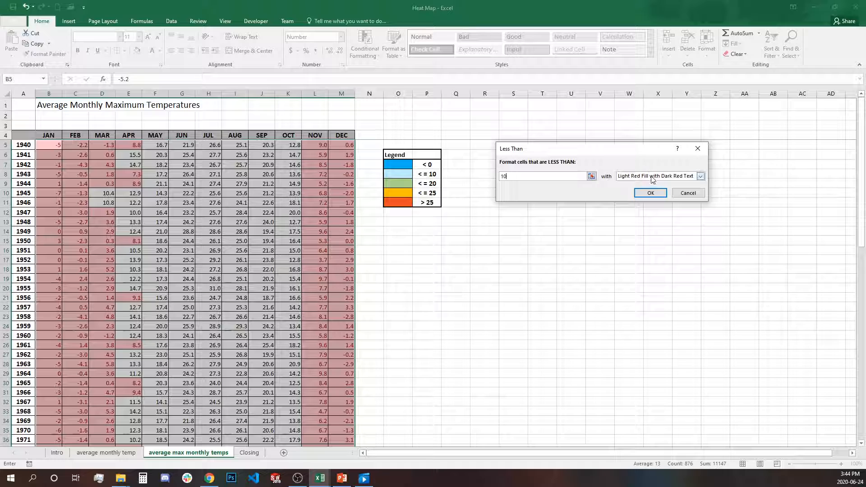
pyautogui.click(701, 176)
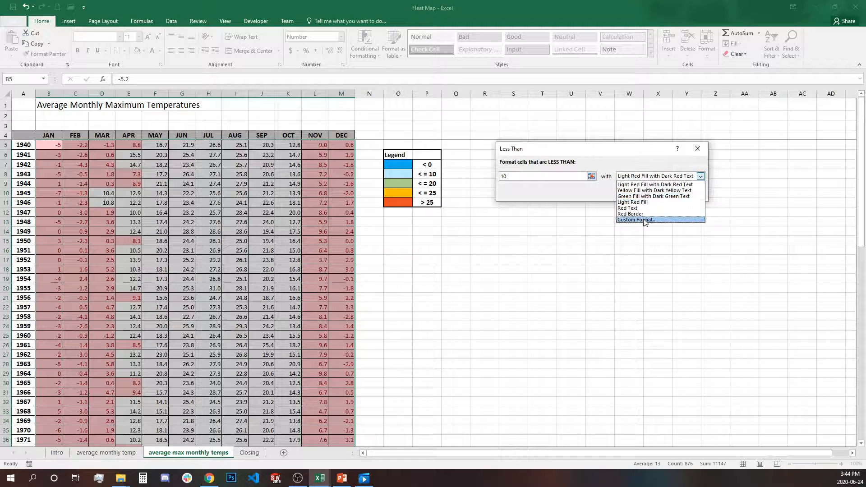
pyautogui.click(636, 220)
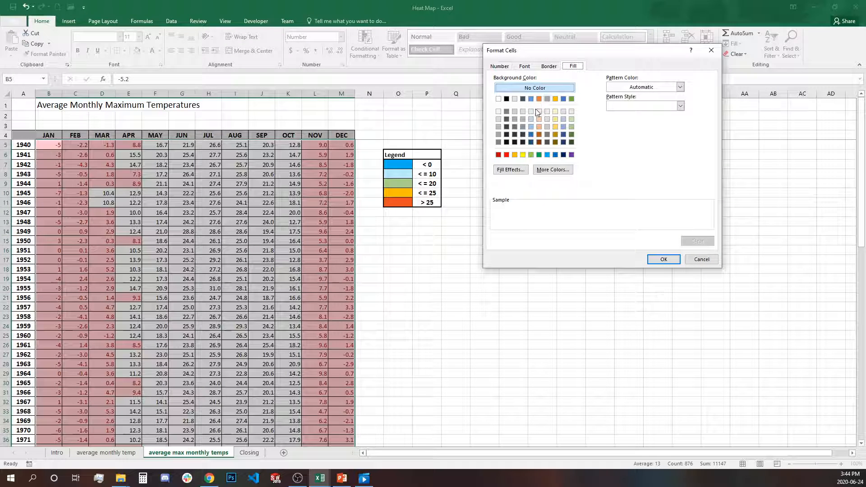
pyautogui.click(531, 111)
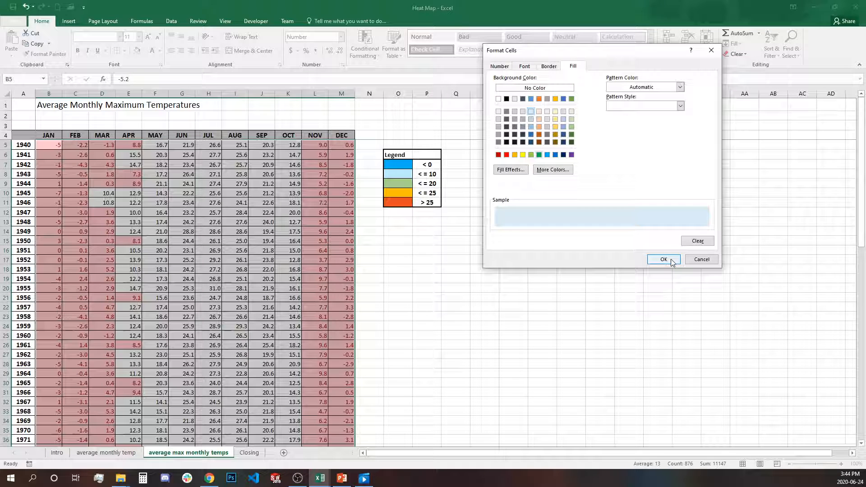
pyautogui.click(663, 260)
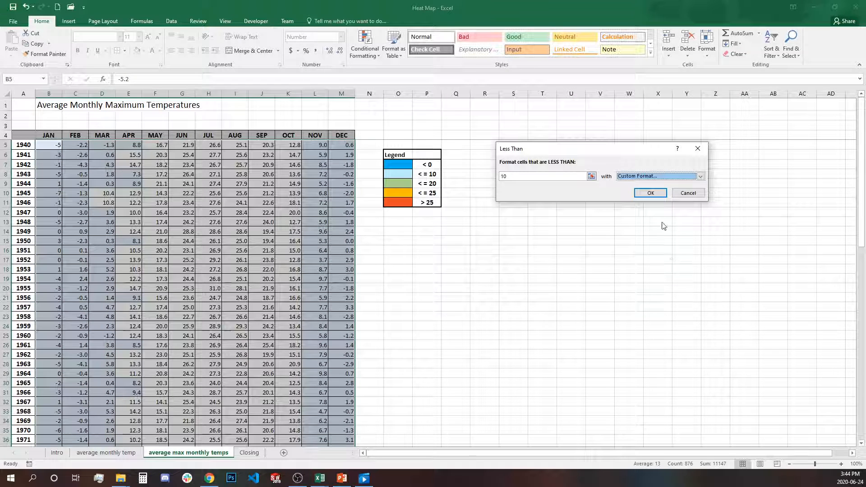
pyautogui.click(651, 192)
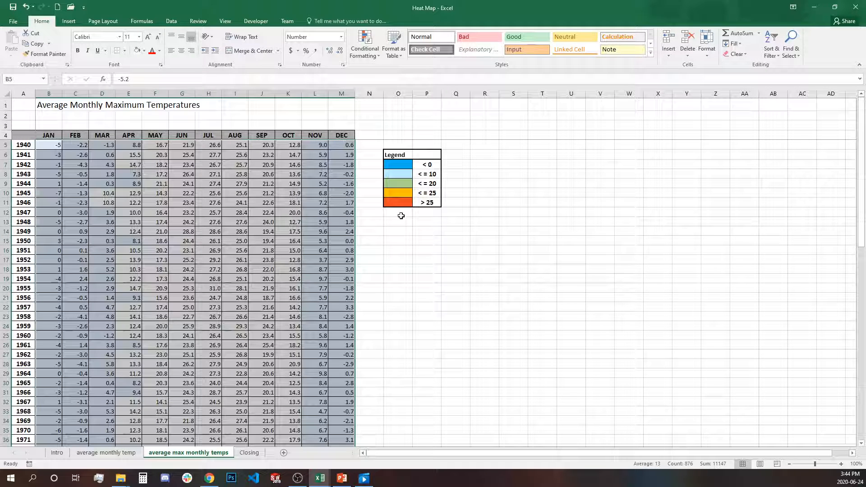
pyautogui.moveTo(442, 131)
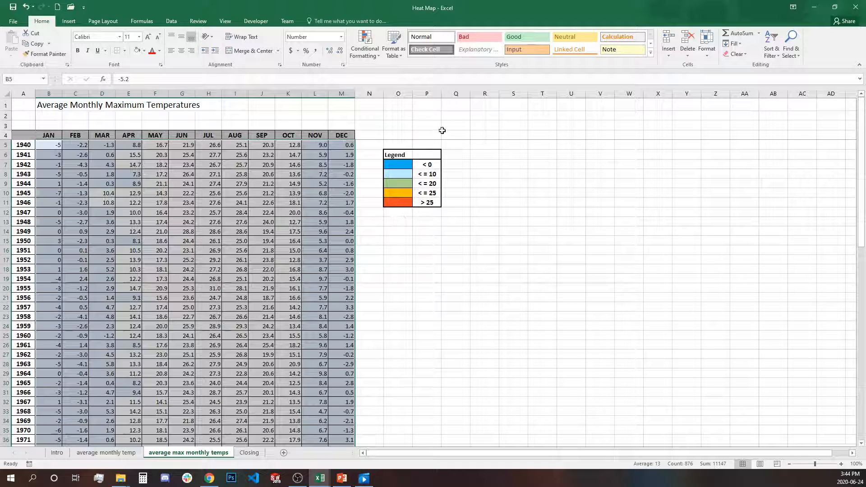
pyautogui.moveTo(574, 231)
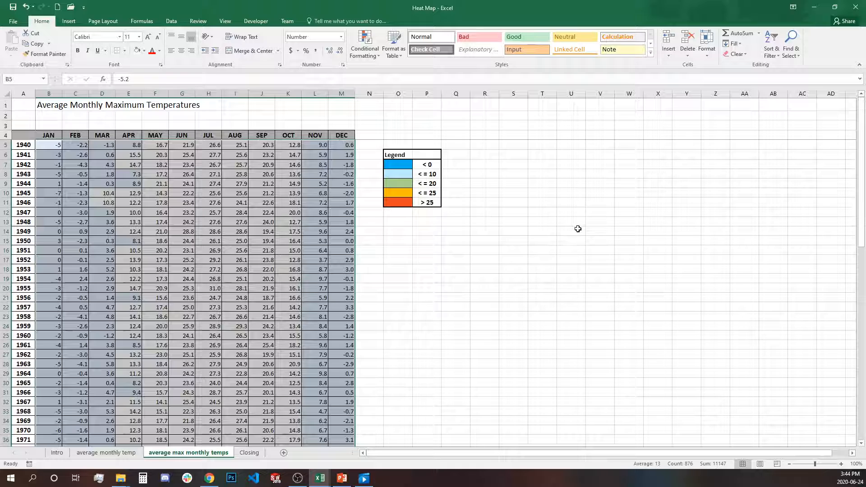
pyautogui.moveTo(559, 273)
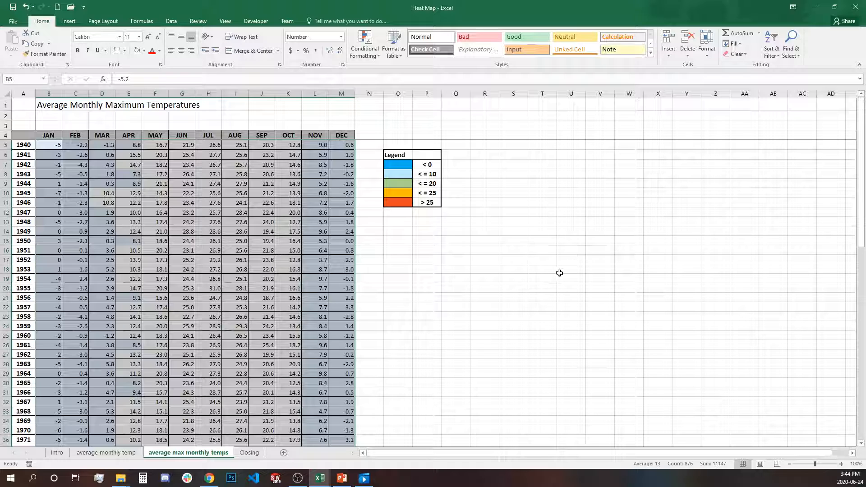
pyautogui.moveTo(554, 269)
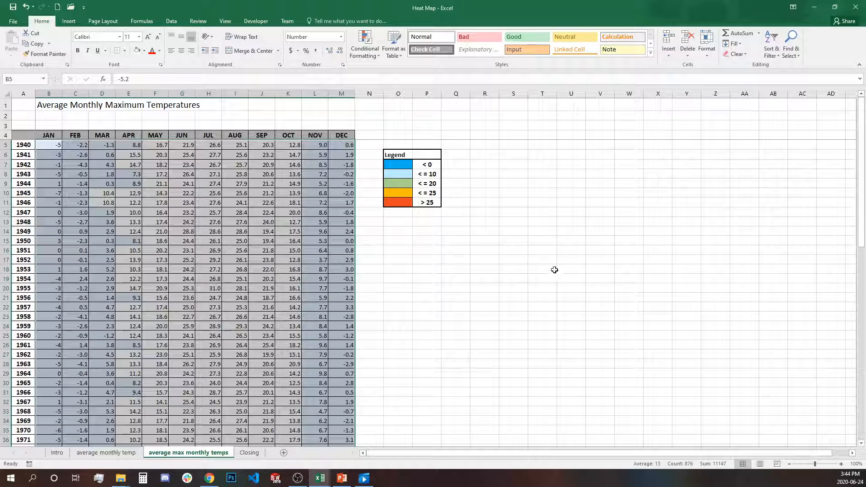
pyautogui.moveTo(454, 256)
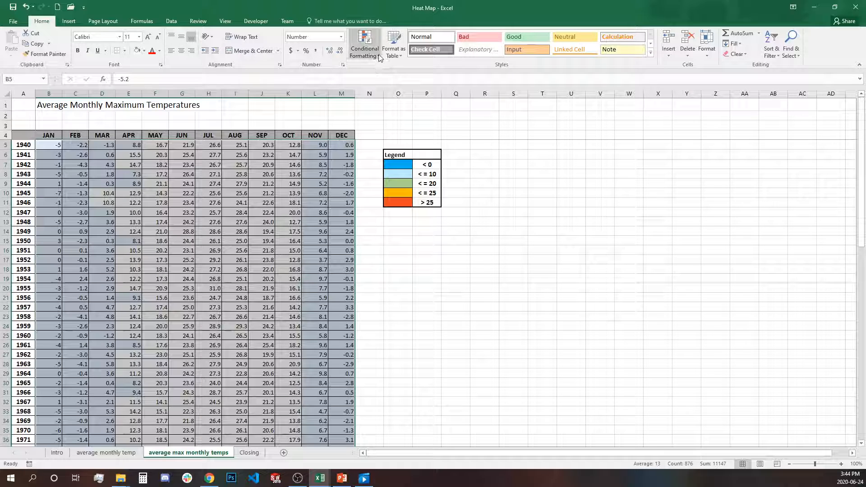
# Add a Less Than 20 rule with a custom light green fill to the maximum temperatures.
pyautogui.click(364, 43)
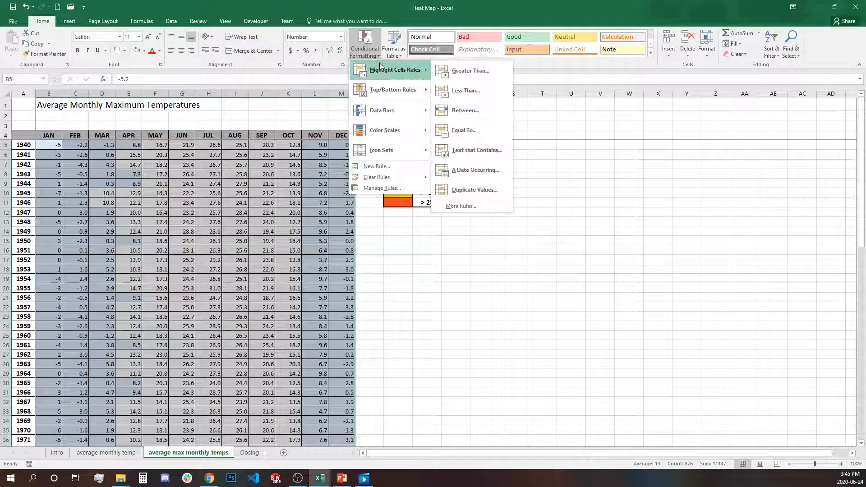
pyautogui.click(465, 91)
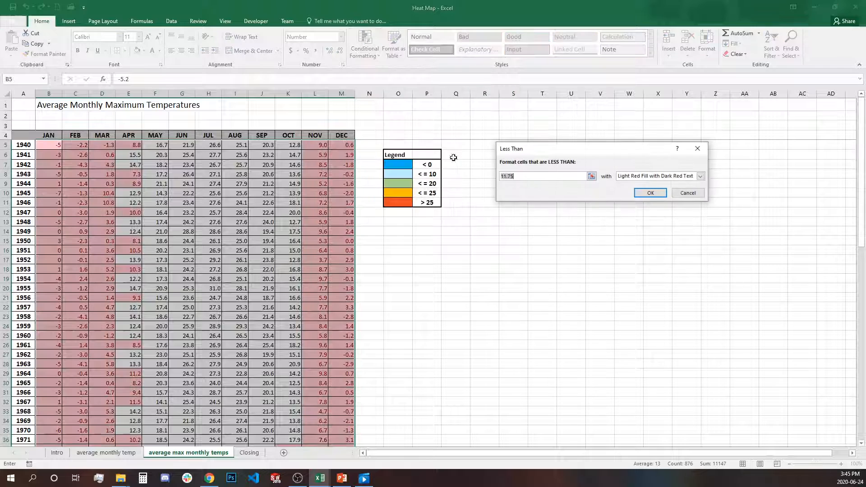
pyautogui.write('20')
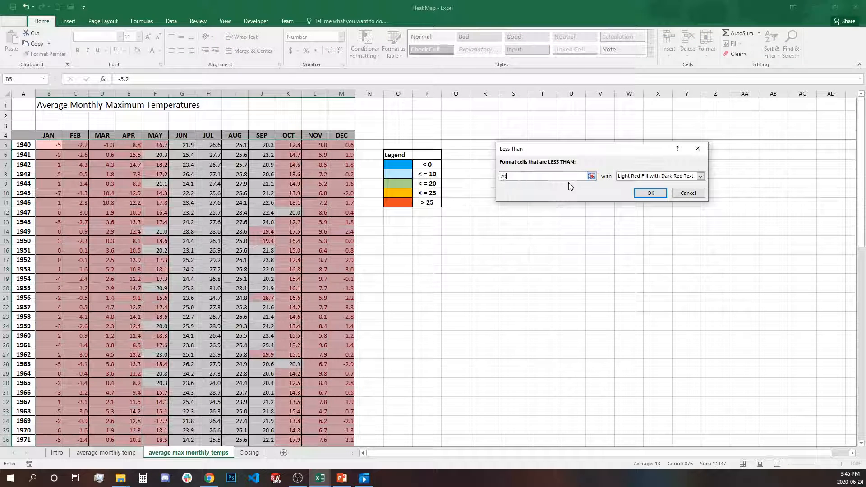
pyautogui.click(701, 175)
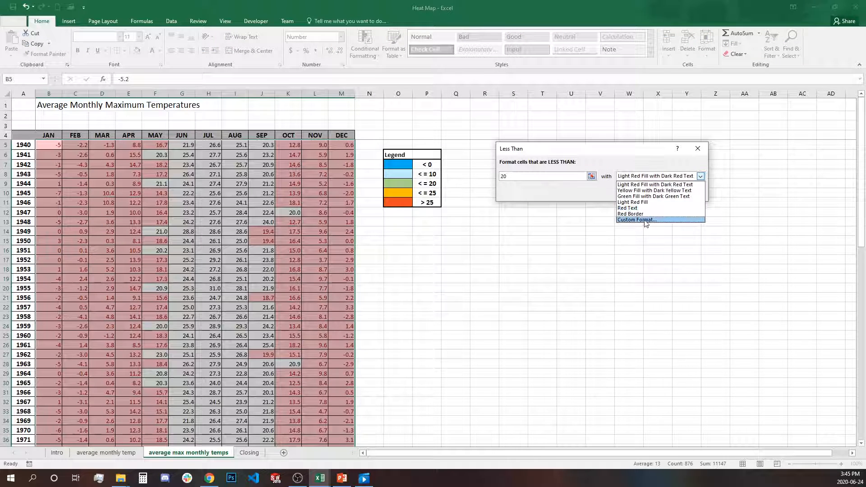
pyautogui.click(637, 219)
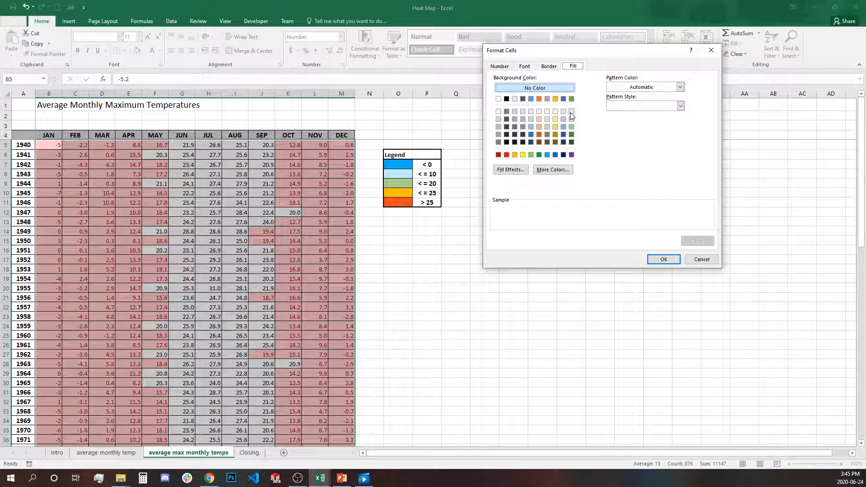
pyautogui.click(546, 126)
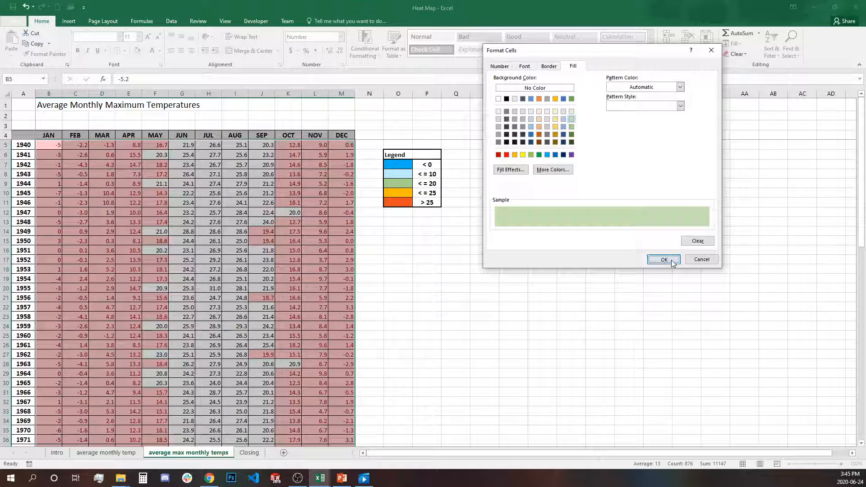
pyautogui.click(663, 259)
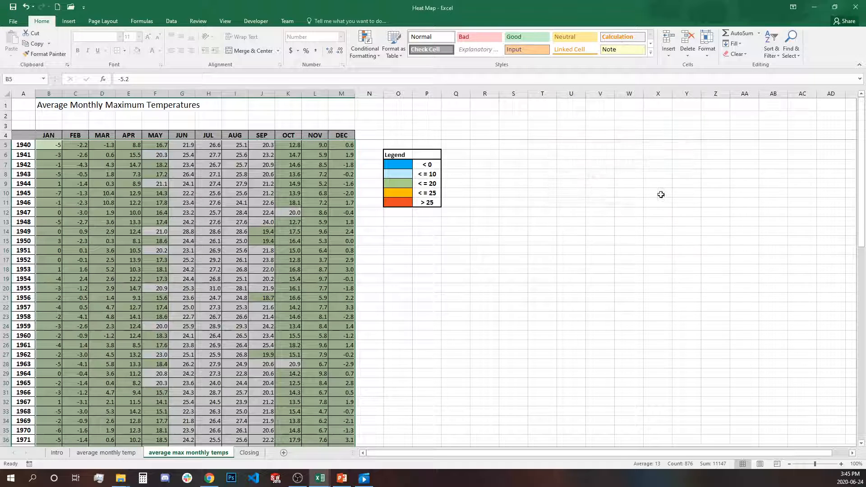
pyautogui.click(364, 44)
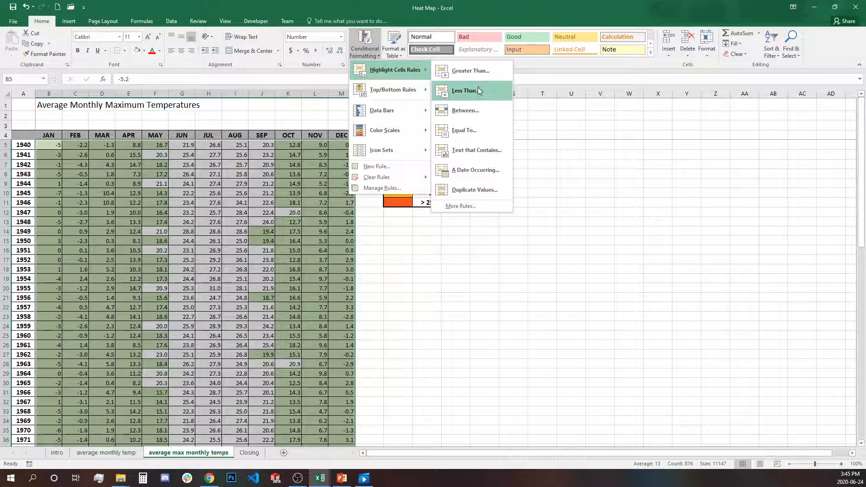
# Add a Less Than 25 rule with a custom orange fill to the maximum temperatures.
pyautogui.click(464, 90)
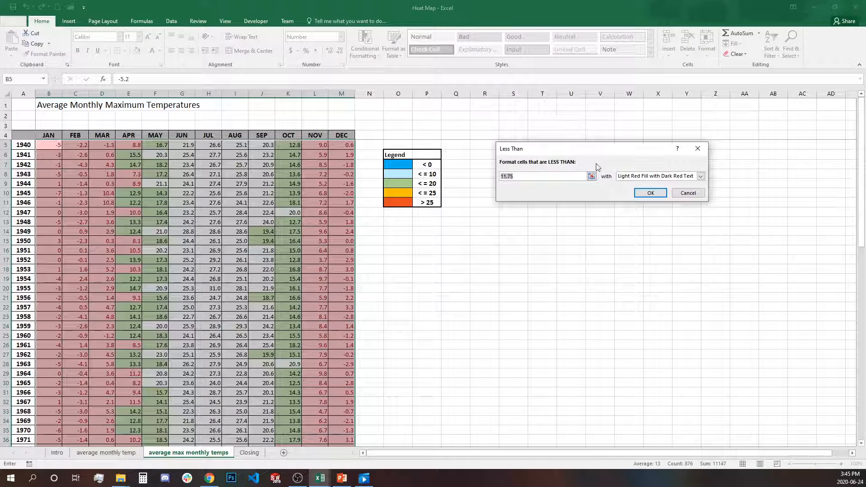
pyautogui.write('25')
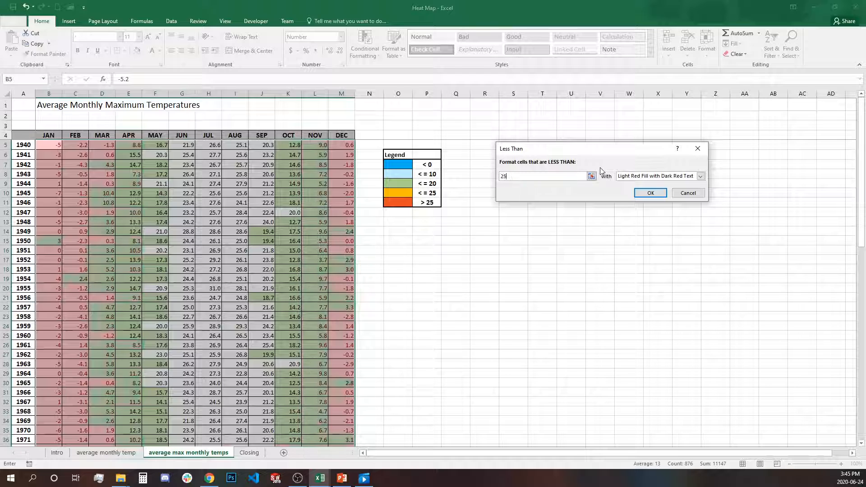
pyautogui.click(700, 175)
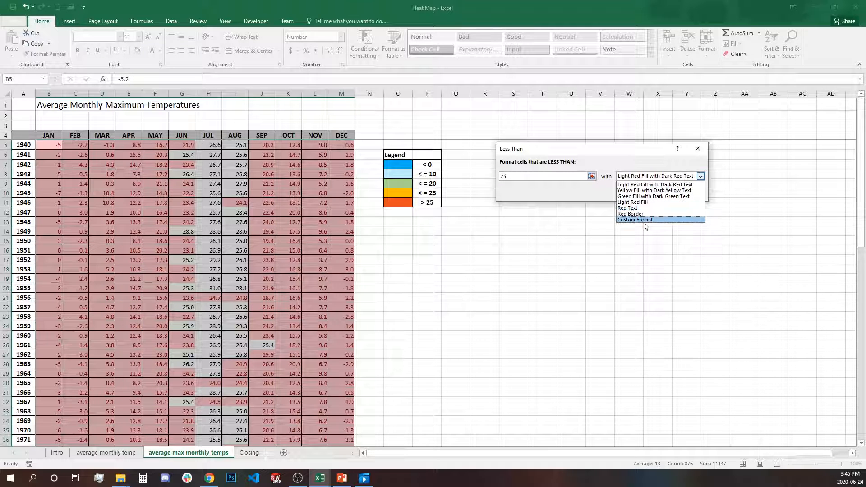
pyautogui.click(636, 220)
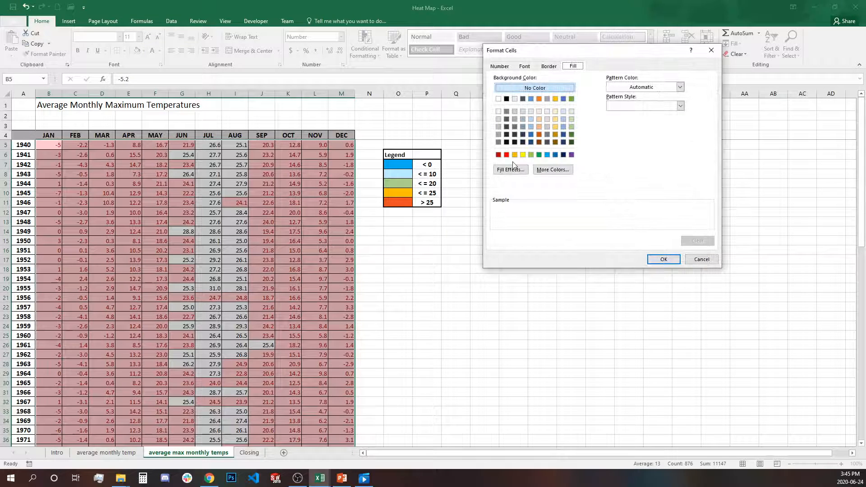
pyautogui.click(514, 155)
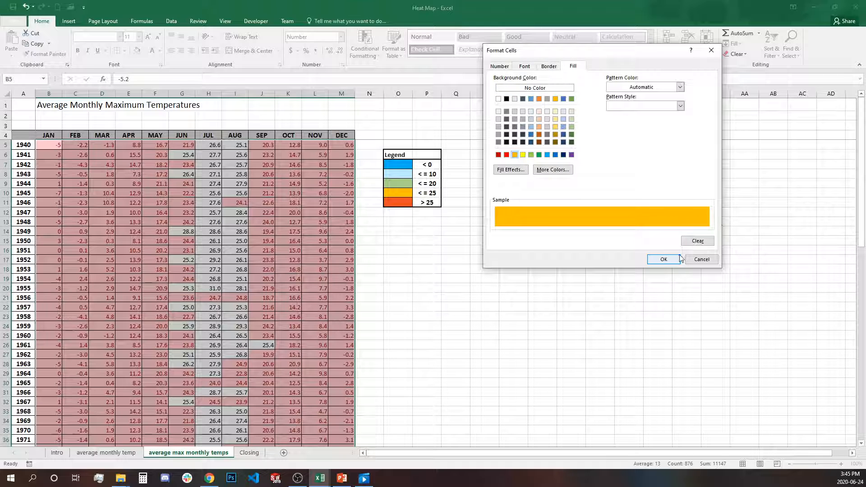
pyautogui.click(663, 259)
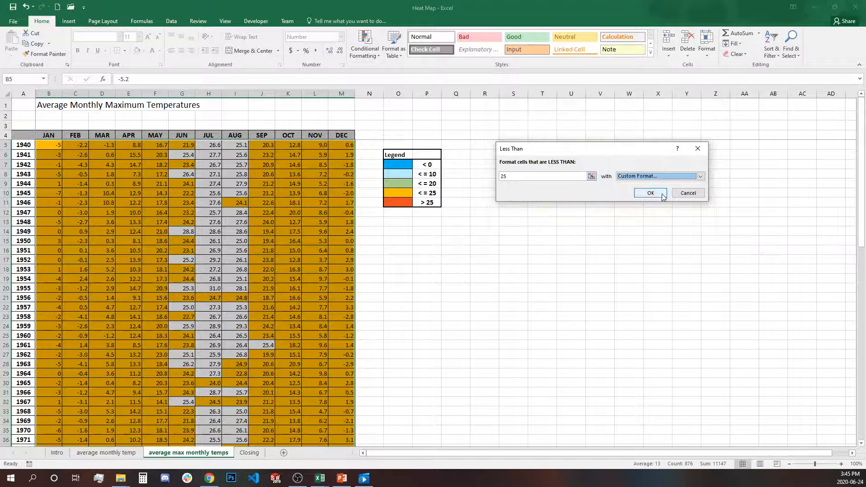
pyautogui.click(650, 192)
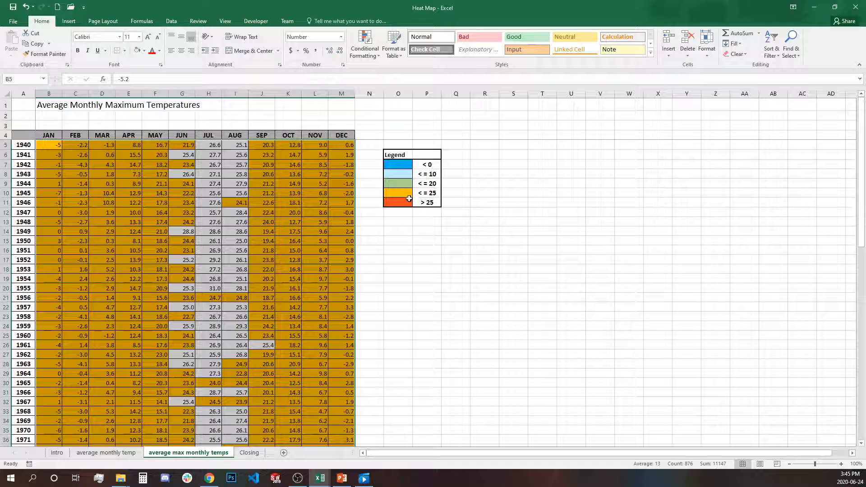
# Add a Greater Than 24.9 rule using a red-orange fill from More Colors.
pyautogui.click(364, 41)
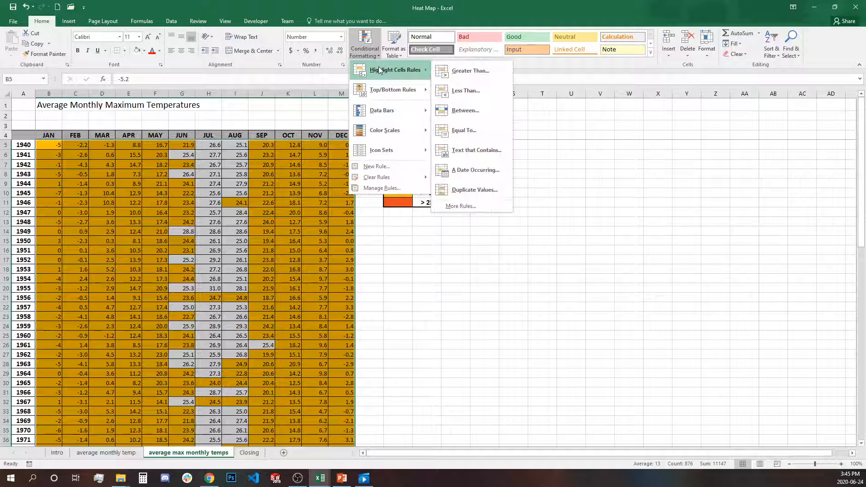
pyautogui.moveTo(470, 71)
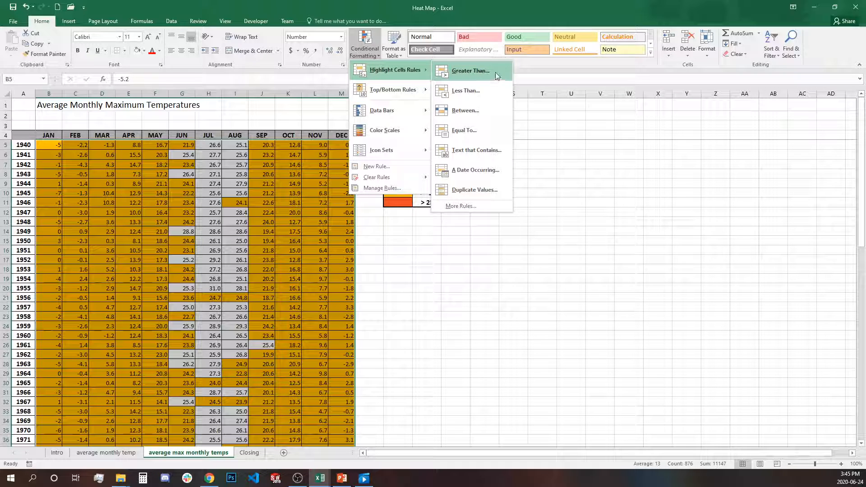
pyautogui.moveTo(470, 73)
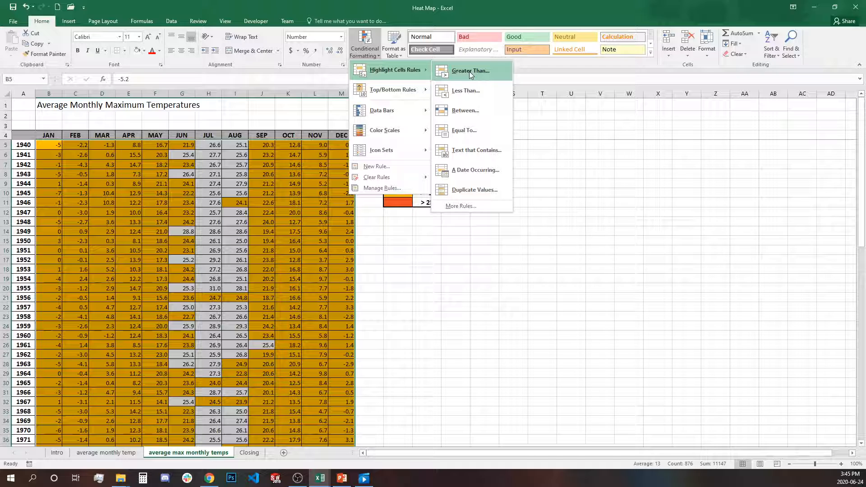
pyautogui.click(470, 71)
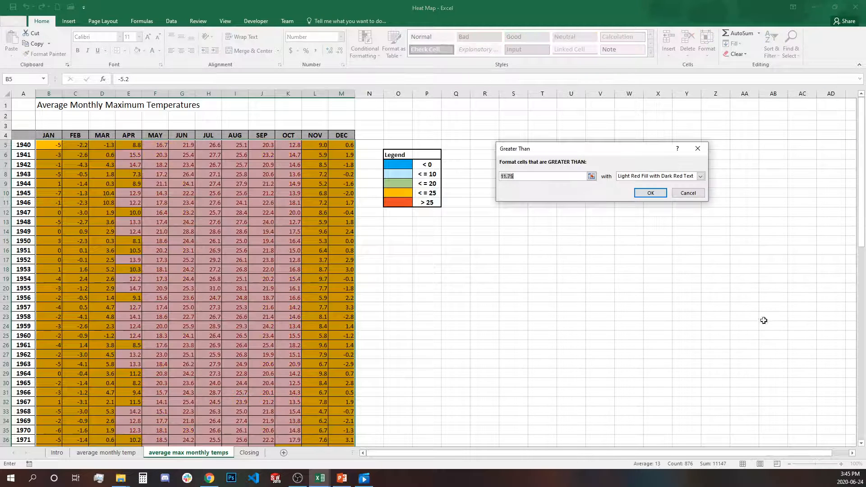
pyautogui.moveTo(558, 253)
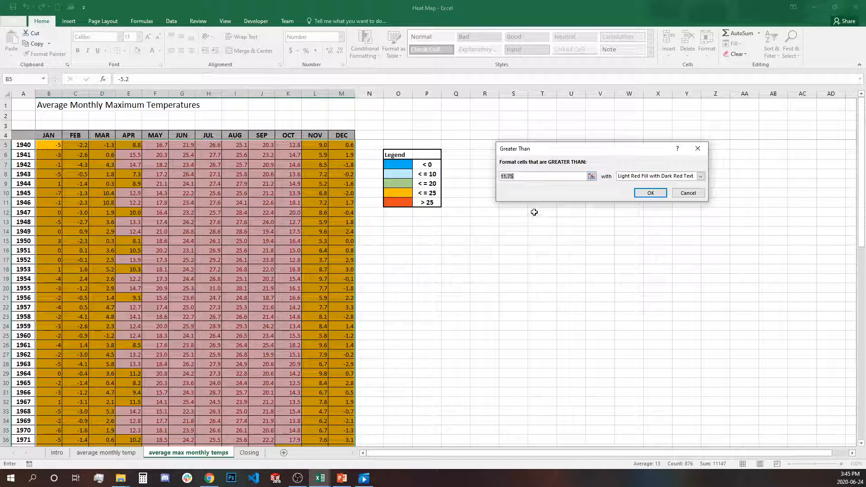
pyautogui.write('24')
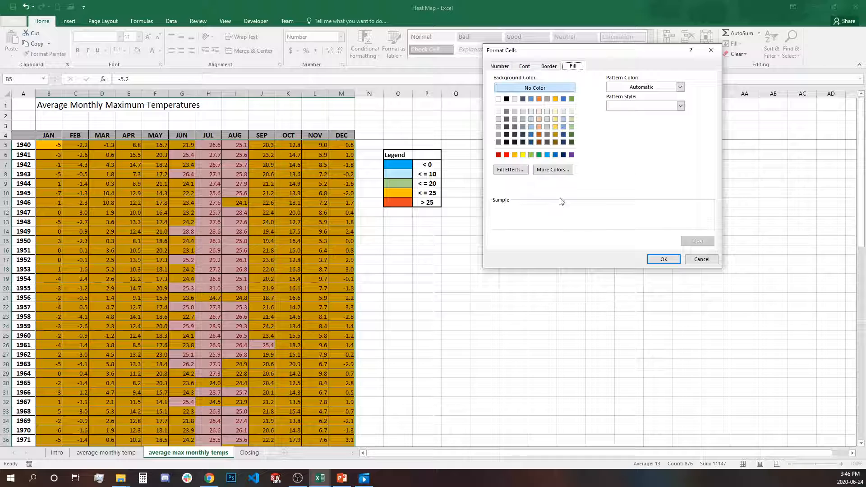
pyautogui.click(551, 170)
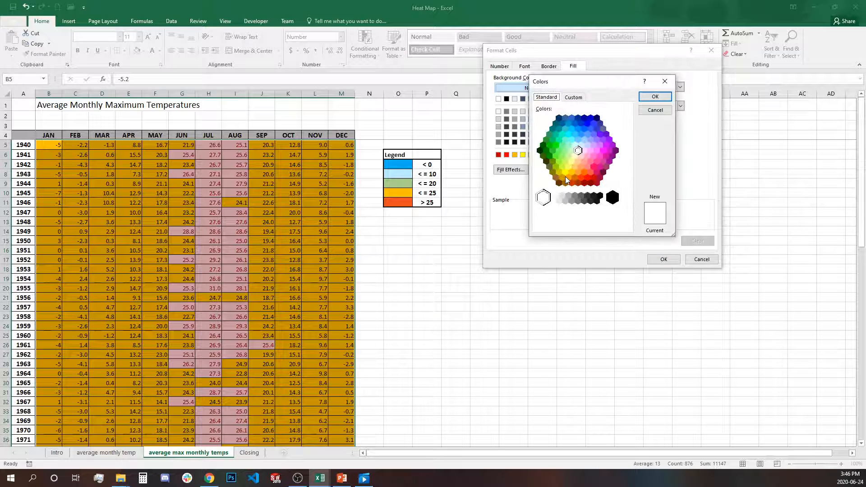
pyautogui.click(584, 171)
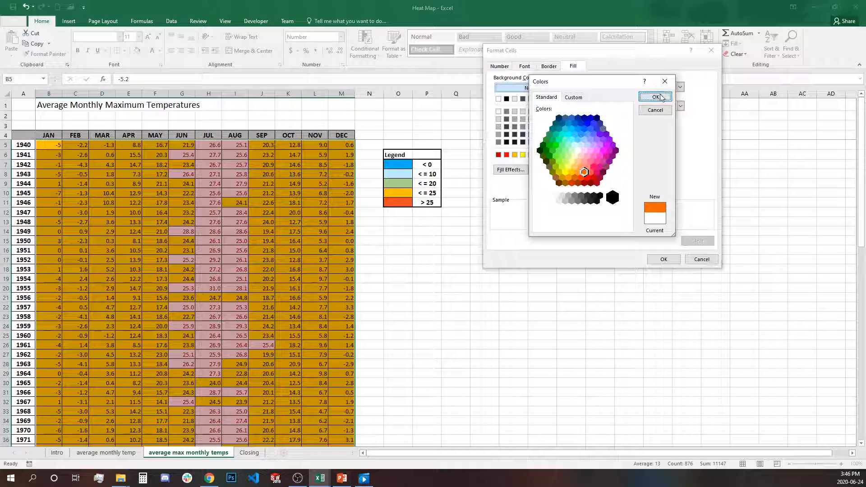
pyautogui.click(656, 97)
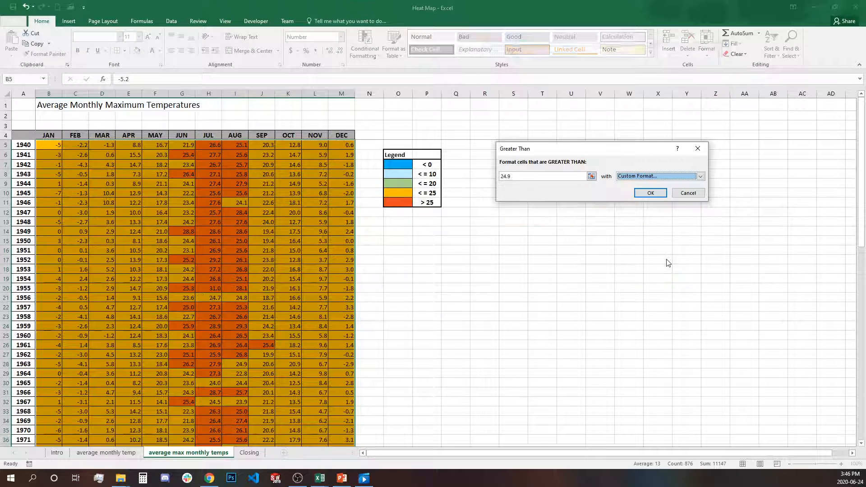
pyautogui.click(650, 192)
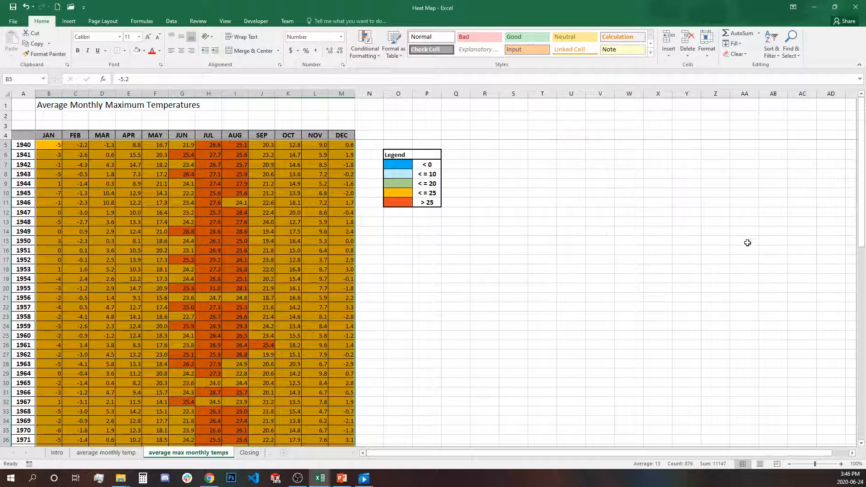
pyautogui.moveTo(386, 218)
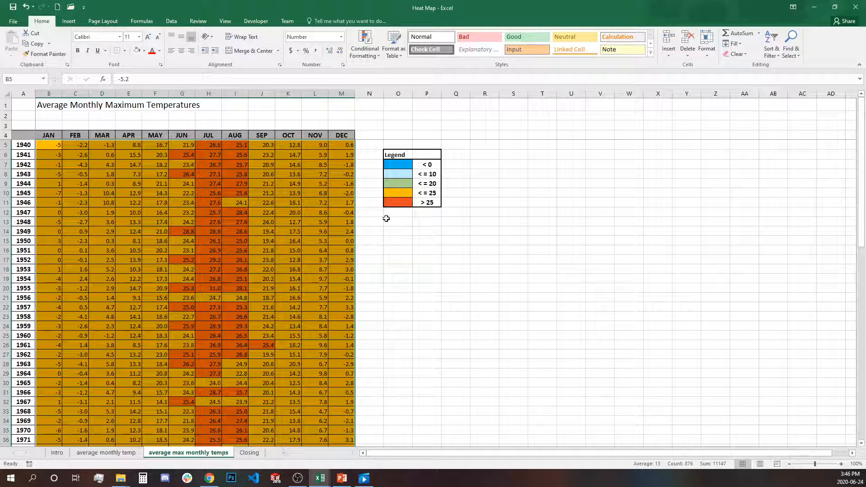
# In Manage Rules, move rules up into the order <0, <10, <20, <25, >24.9.
pyautogui.click(364, 44)
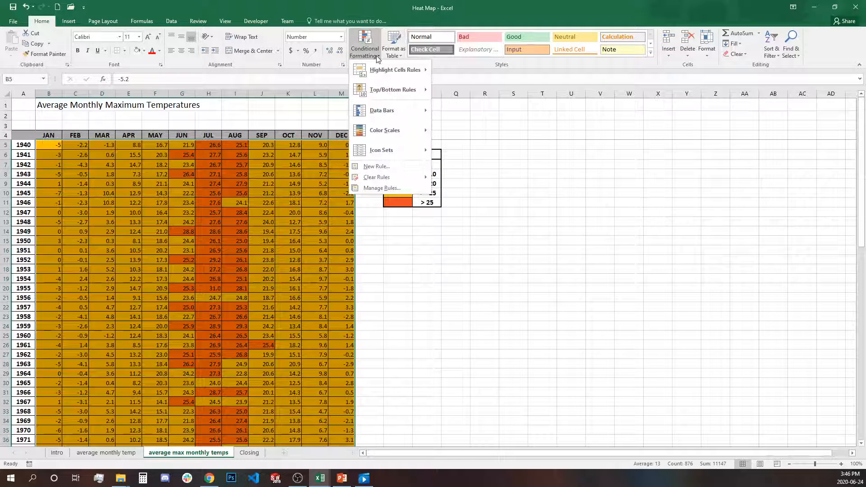
pyautogui.moveTo(381, 188)
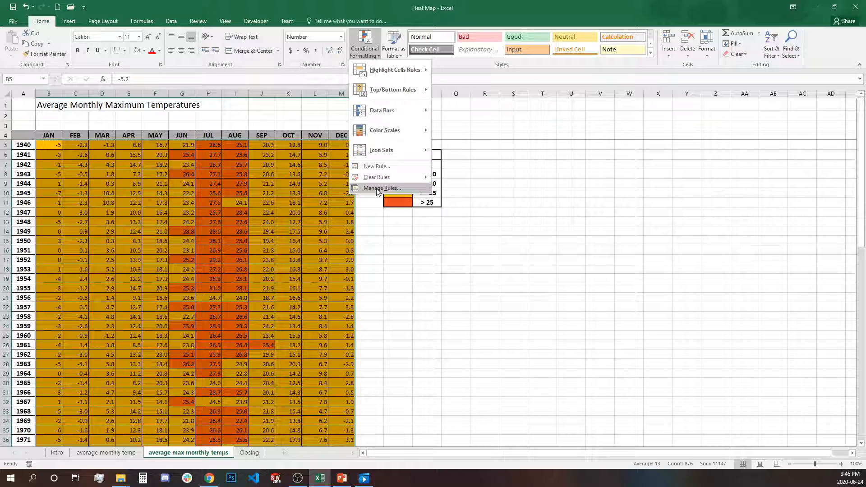
pyautogui.click(381, 189)
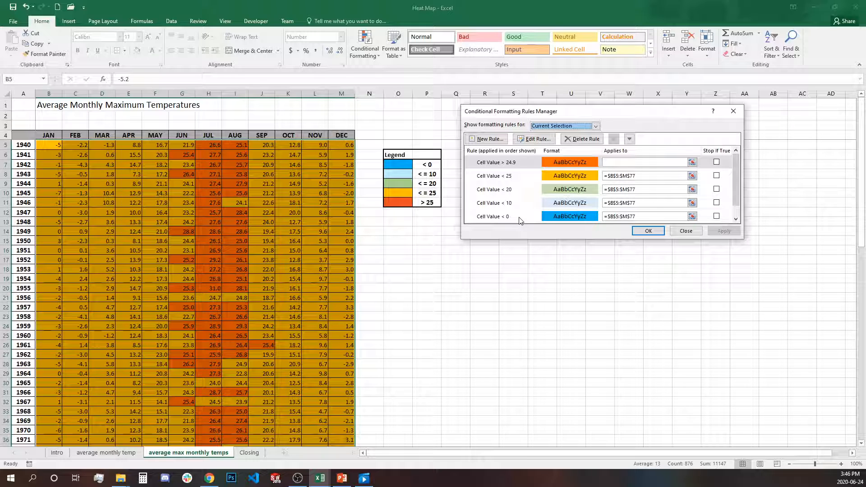
pyautogui.click(492, 216)
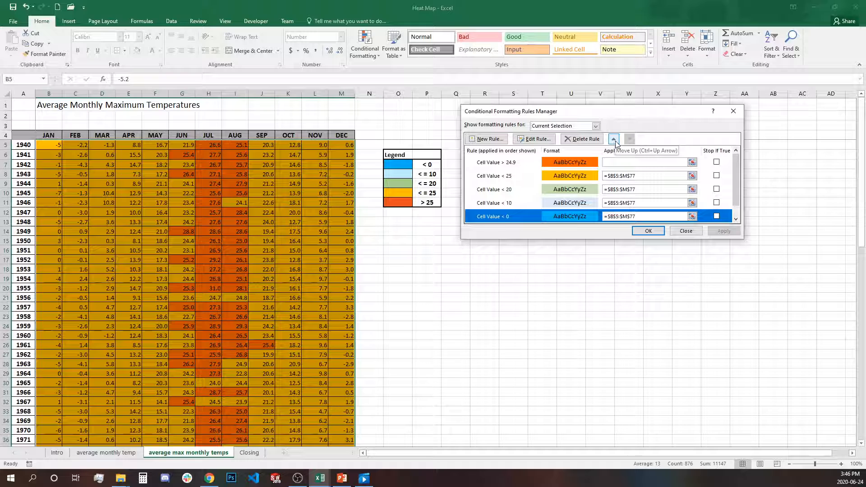
pyautogui.click(613, 138)
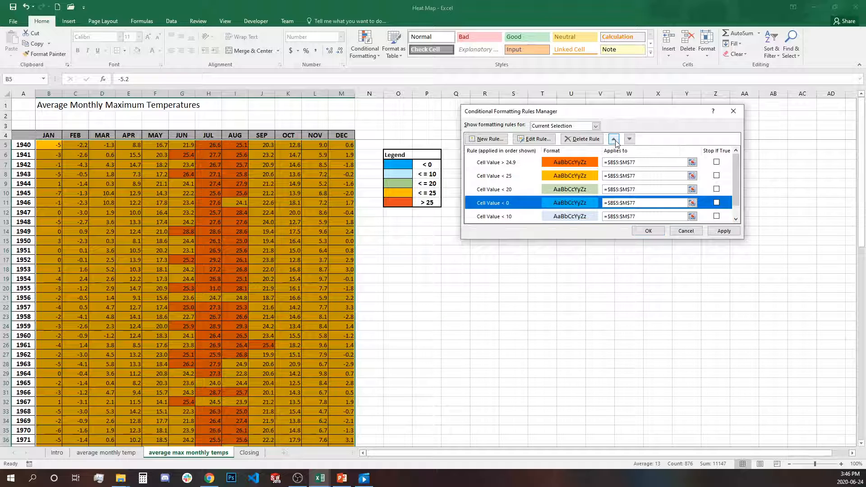
pyautogui.click(613, 139)
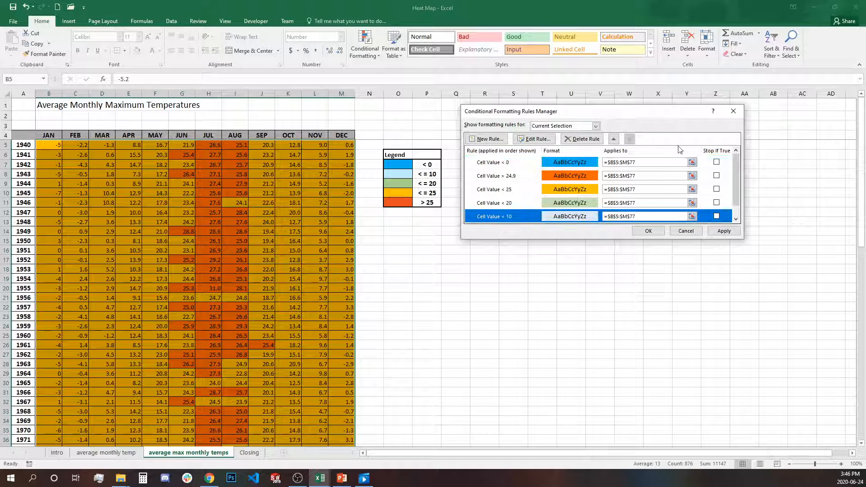
pyautogui.click(613, 139)
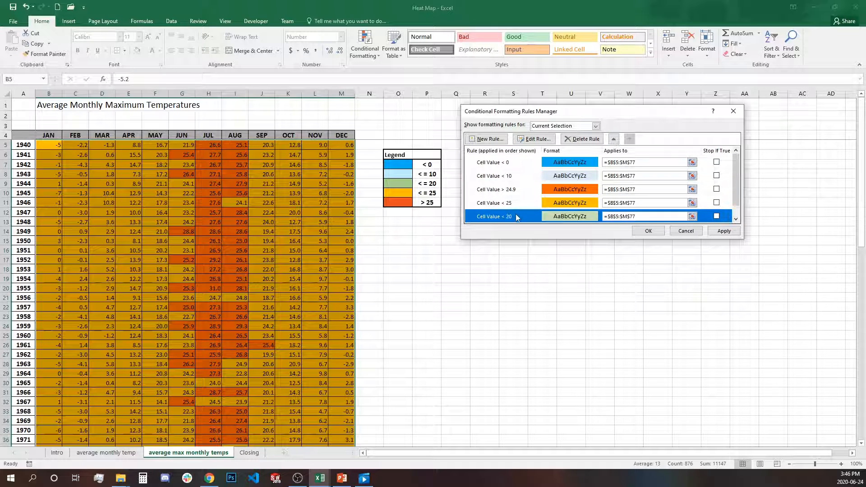
pyautogui.click(613, 138)
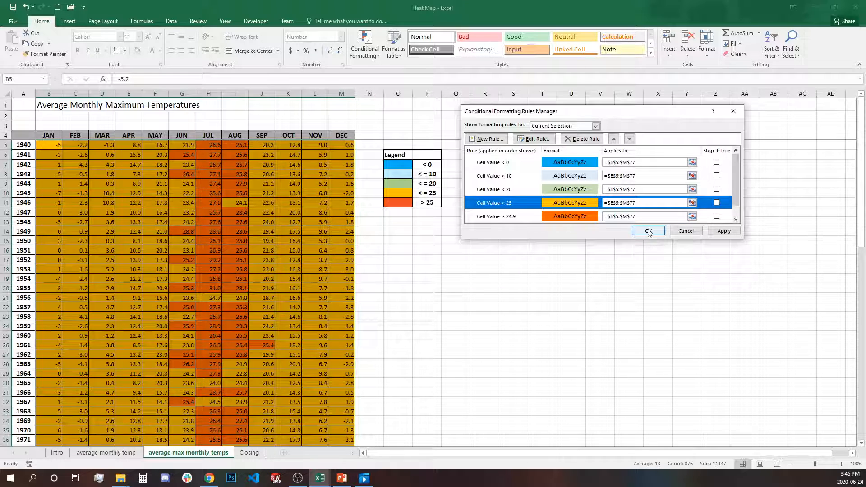
pyautogui.click(647, 231)
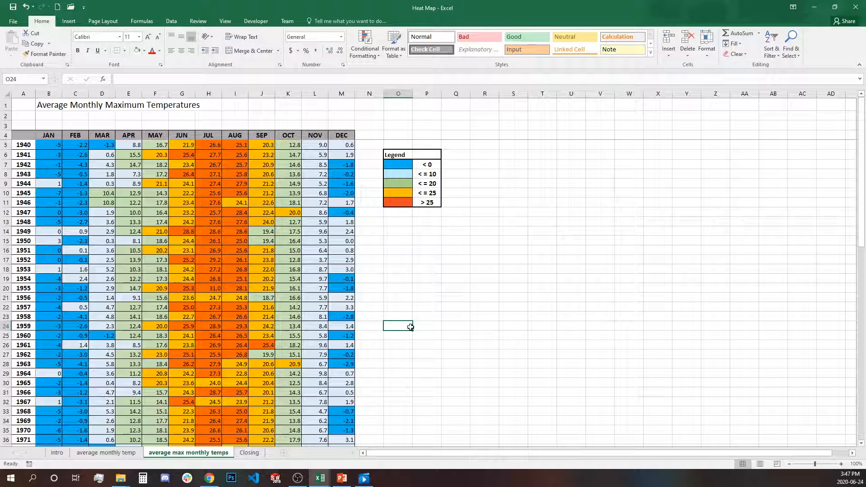
# Paste the copied average temperature heat map to the right of the legend on the max sheet.
pyautogui.click(105, 453)
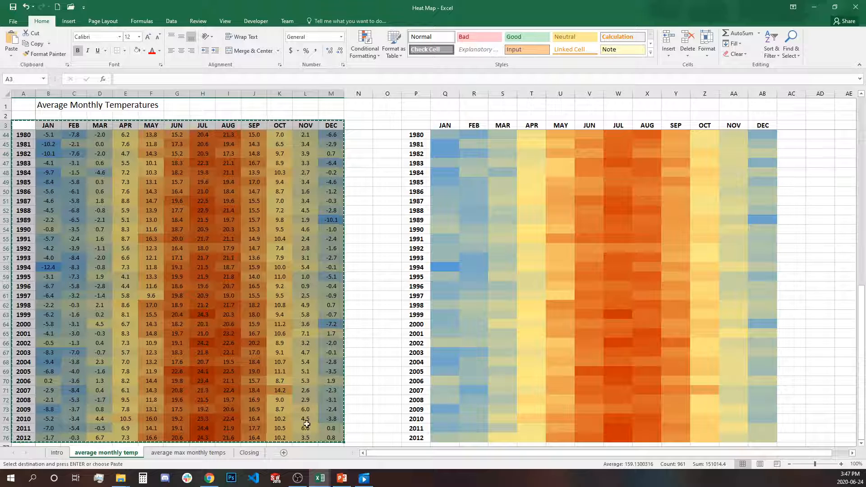
pyautogui.click(187, 452)
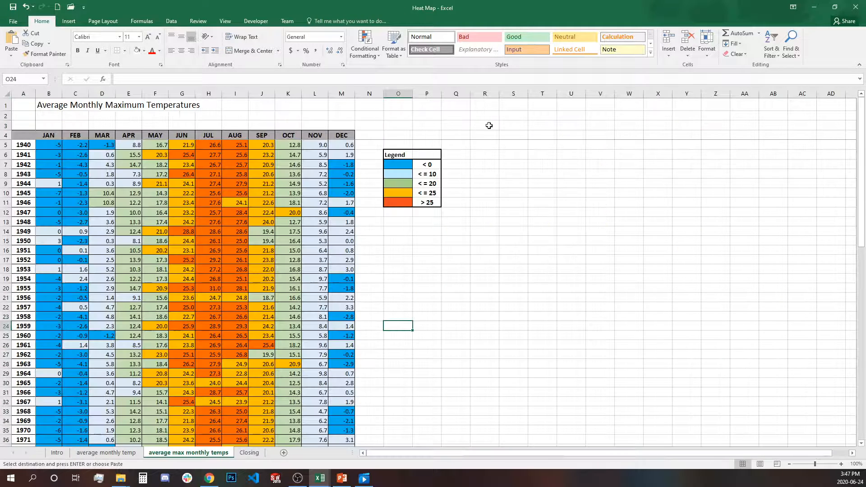
pyautogui.rightClick(485, 136)
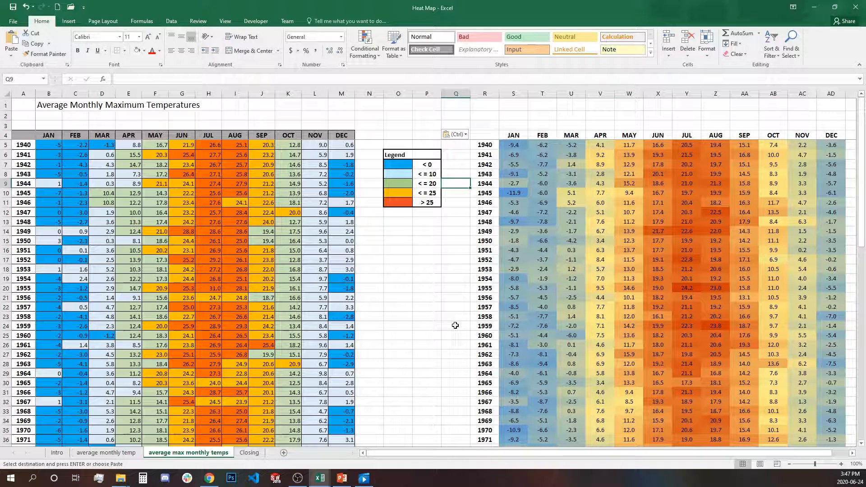
pyautogui.moveTo(465, 354)
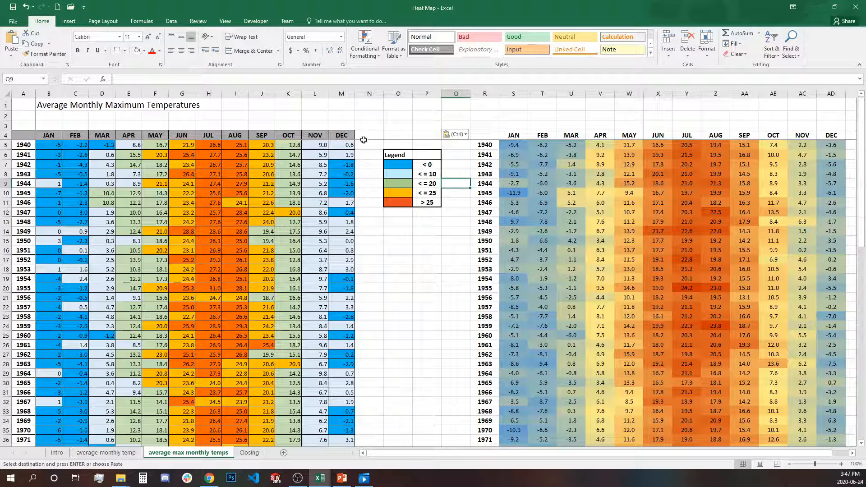
# Scroll through both coloured tables to 2012, deselect the pasted table, and go to Closing.
pyautogui.scroll(-3)
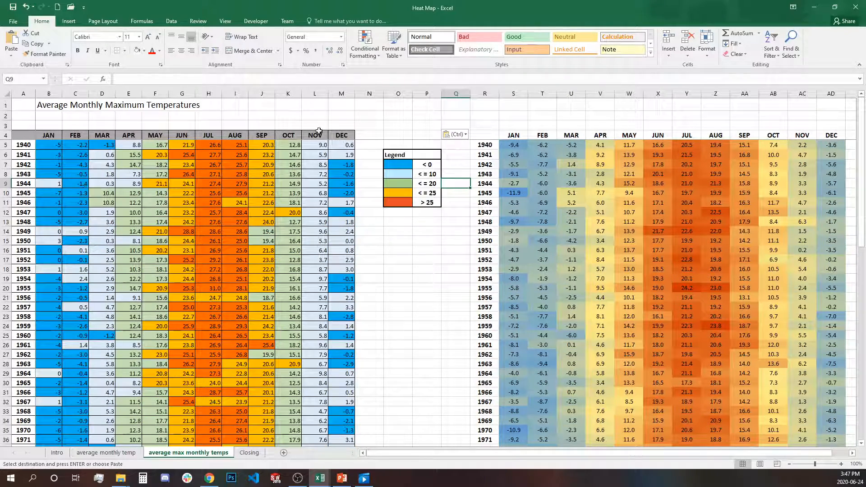
pyautogui.scroll(-3)
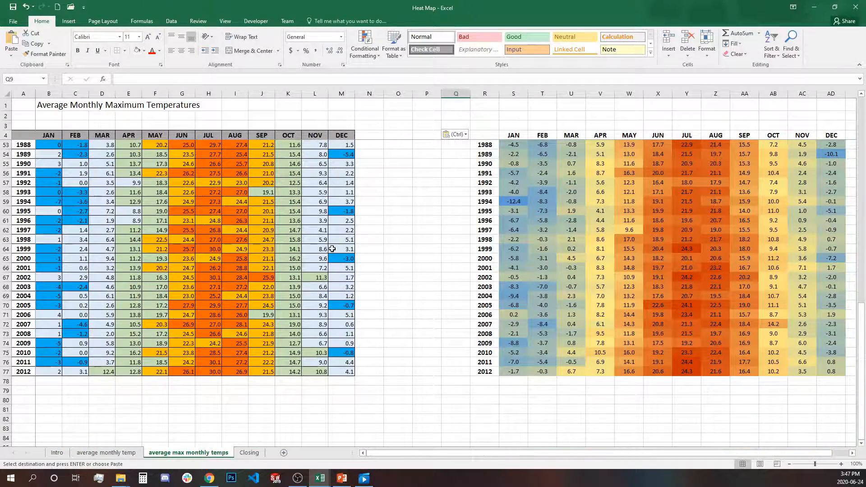
pyautogui.moveTo(314, 278)
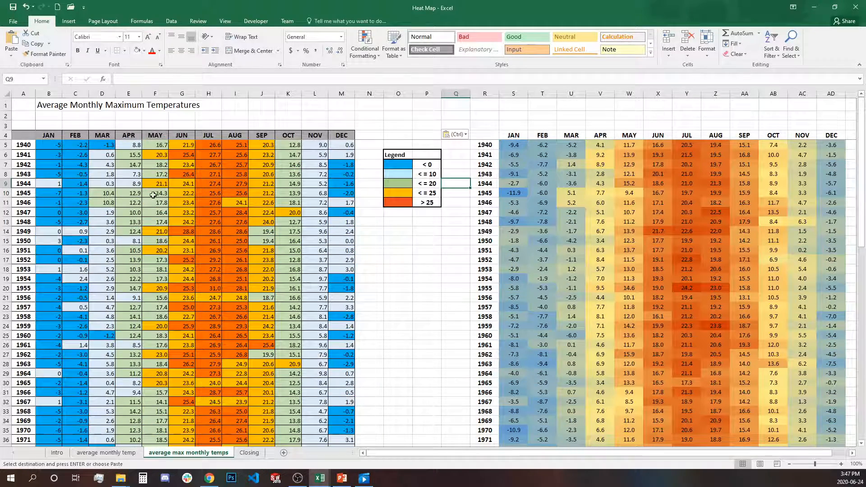
pyautogui.scroll(-3)
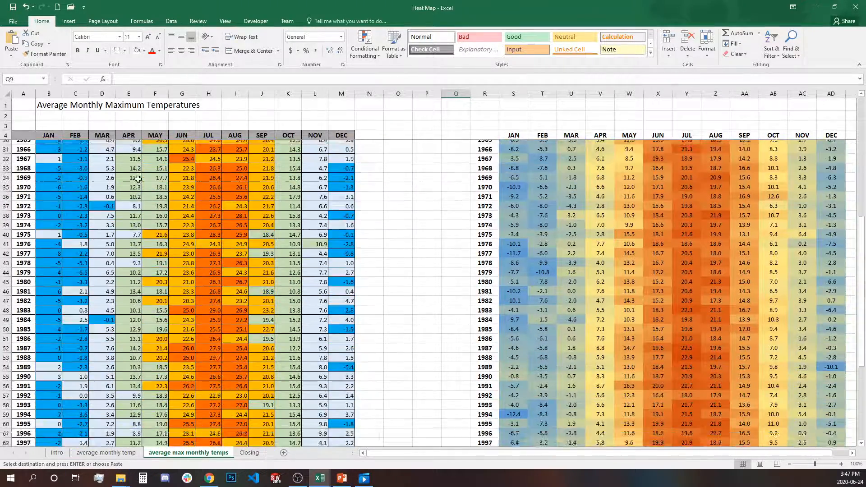
pyautogui.scroll(-3)
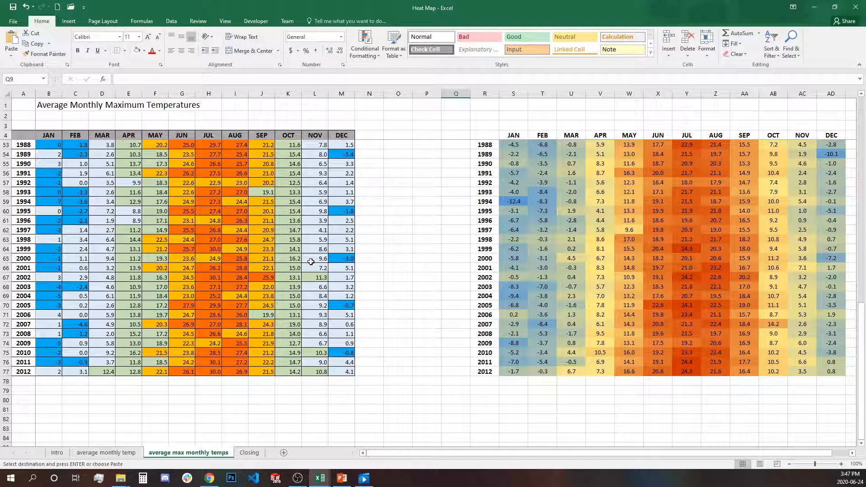
pyautogui.moveTo(312, 283)
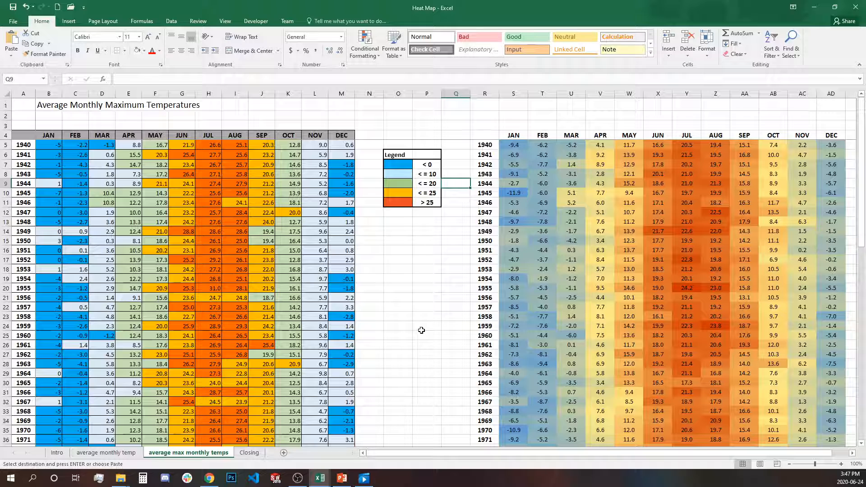
pyautogui.click(426, 325)
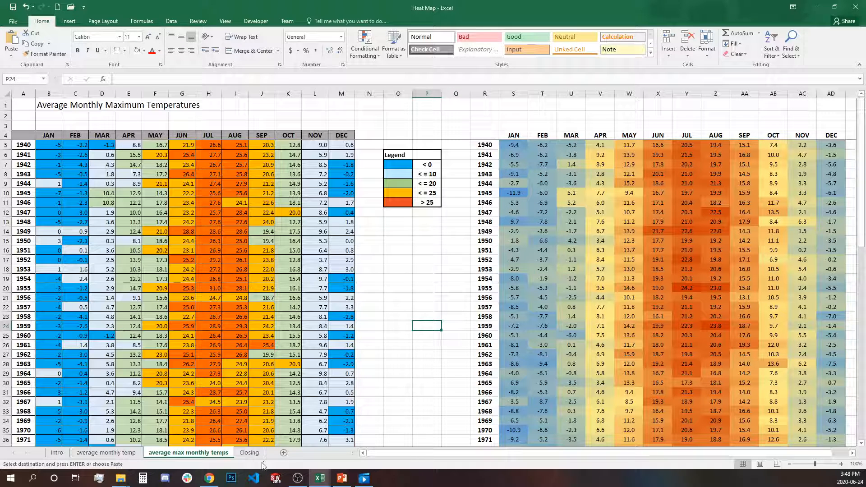
pyautogui.click(249, 452)
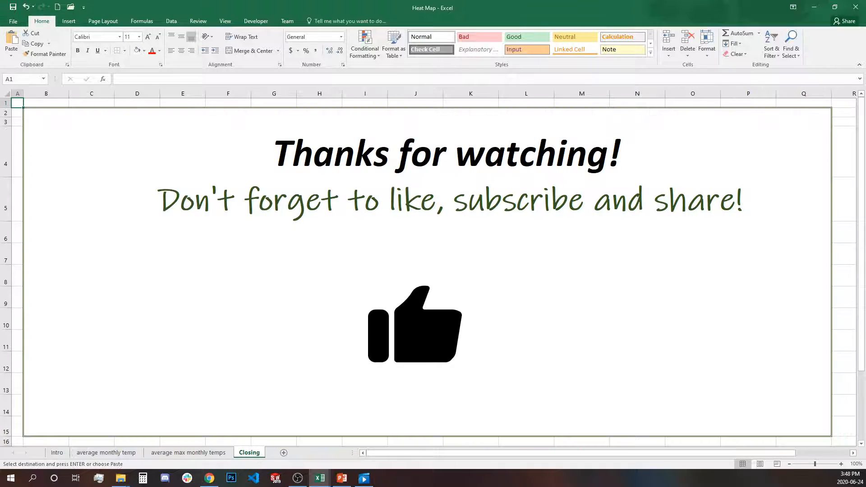